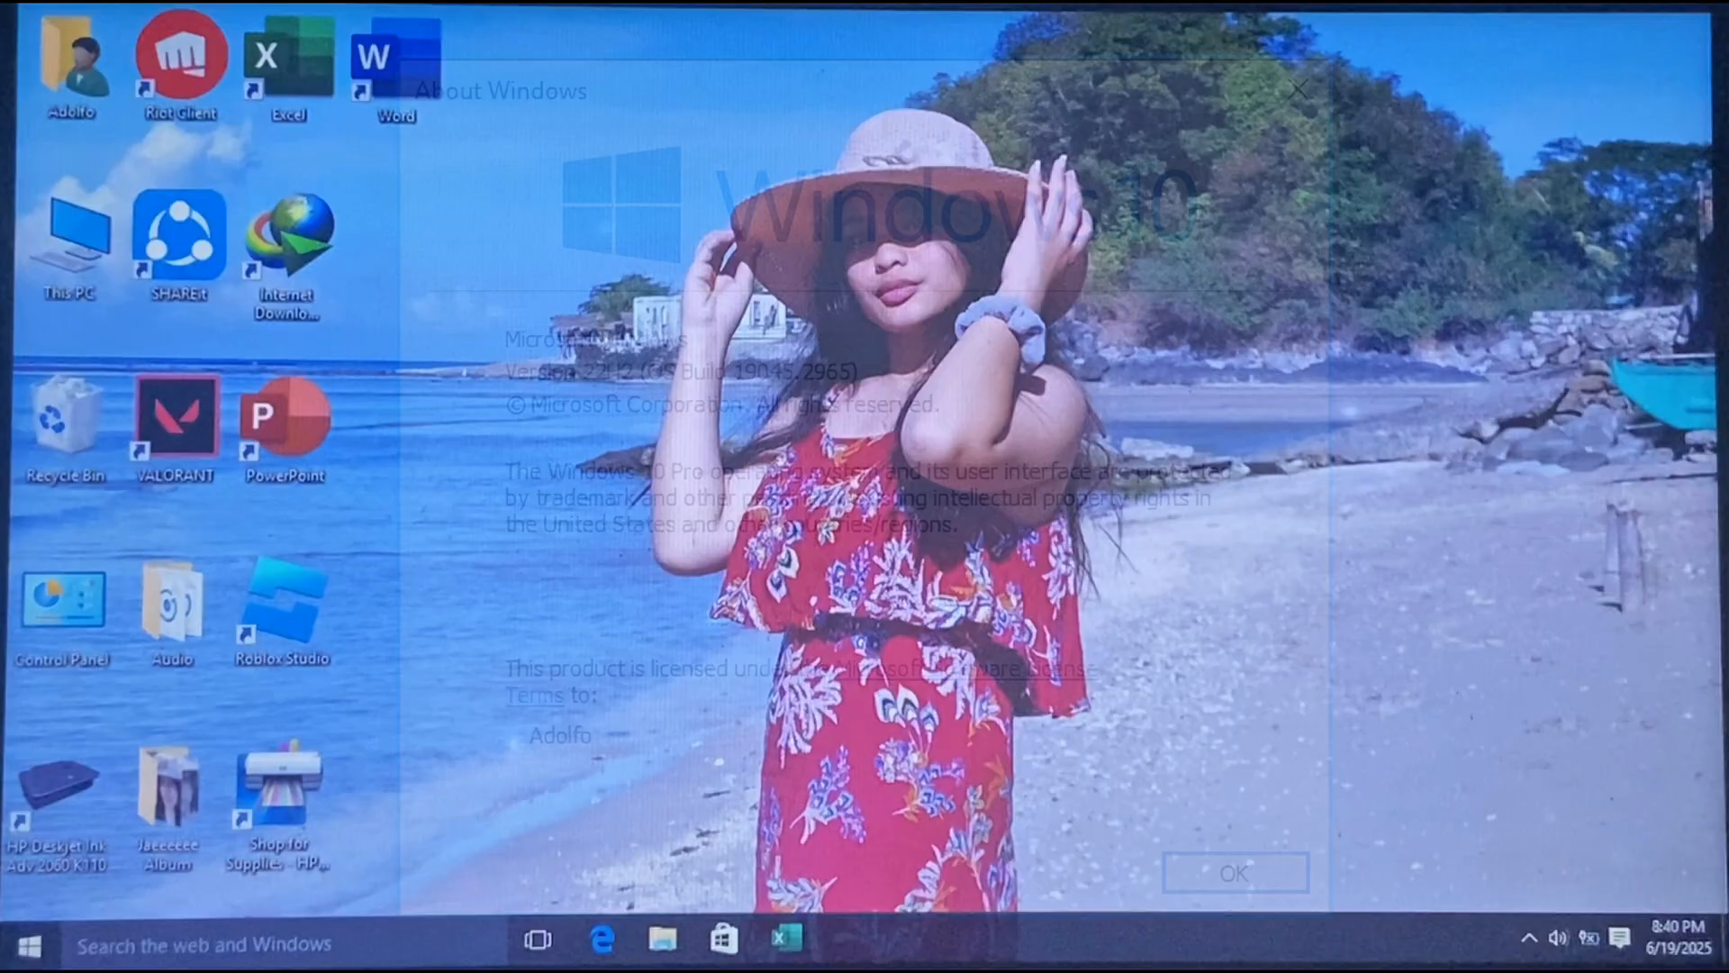
Dismiss the About Windows dialog, leaving the desktop clear.
left_click(1232, 872)
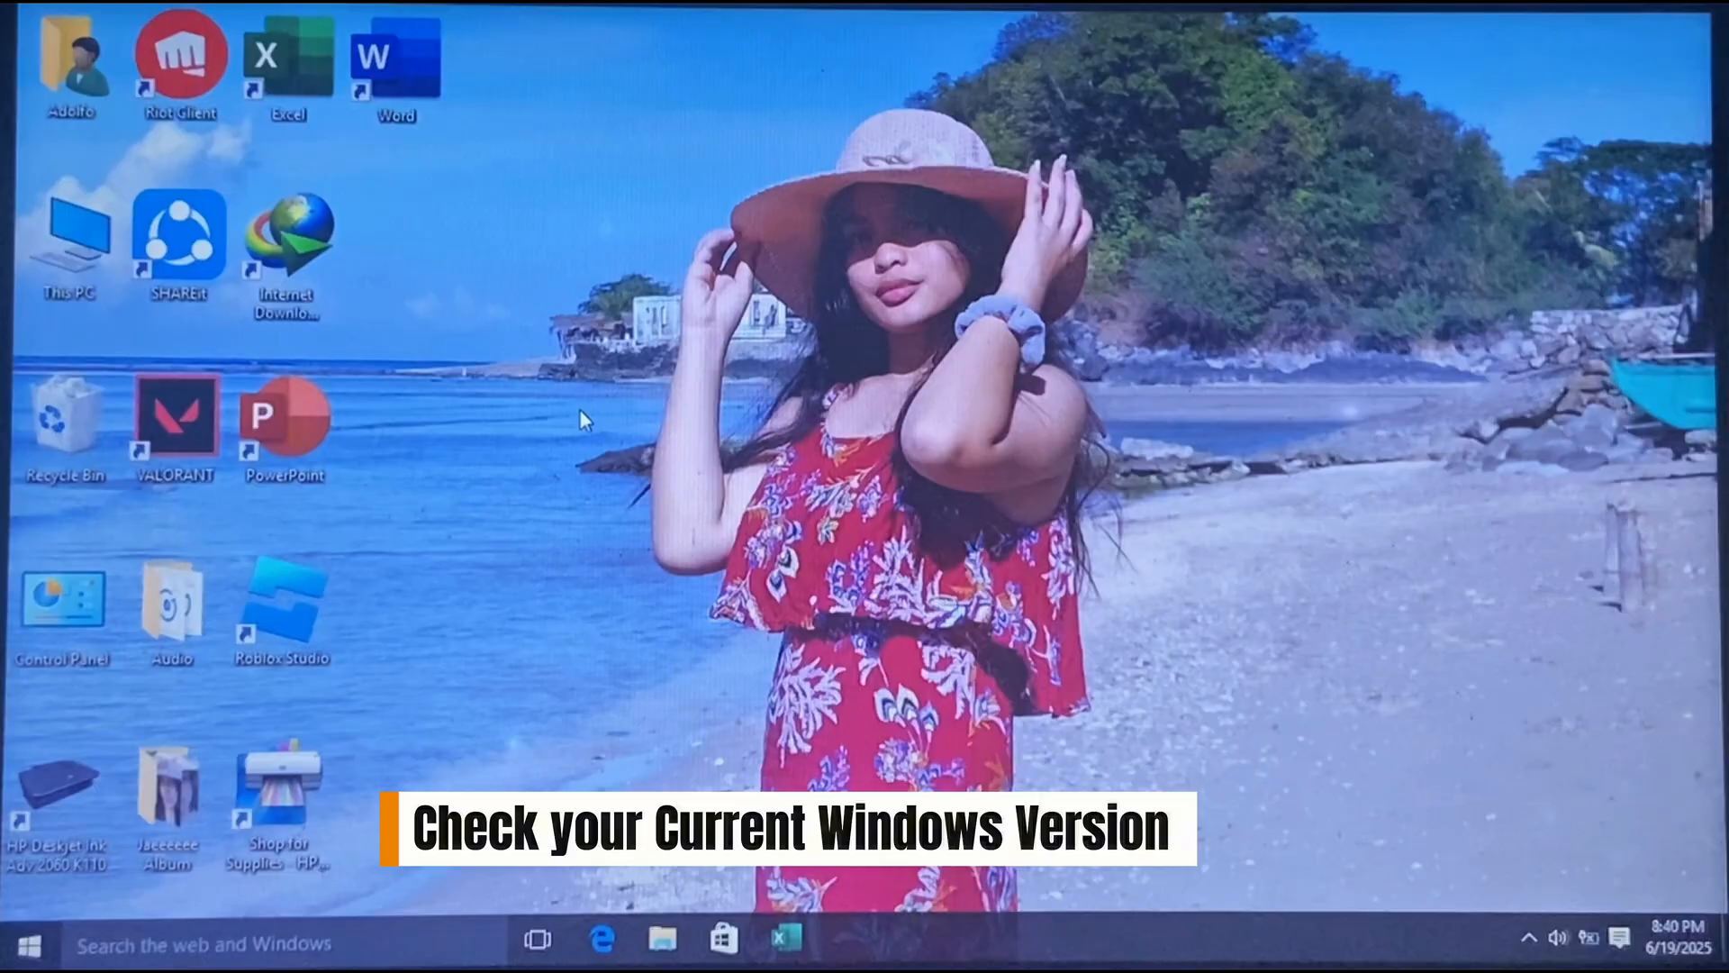
Launch System Information via the Run box to view the current build 10240.
key("Win+r")
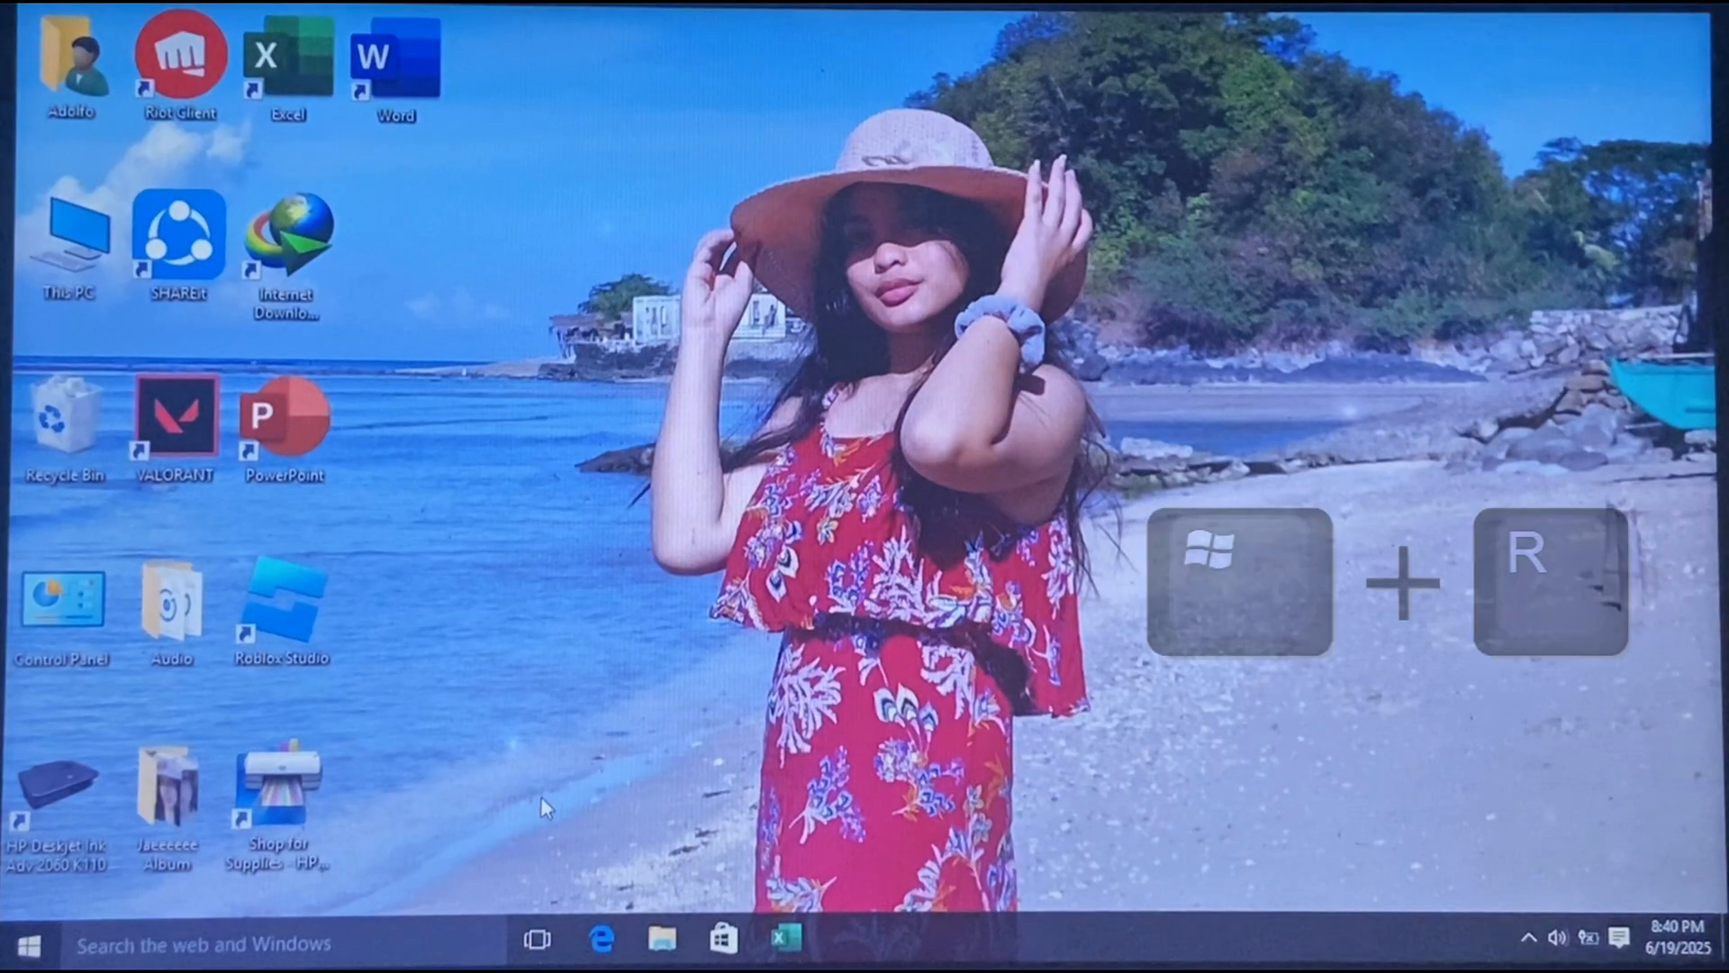
key("win+r")
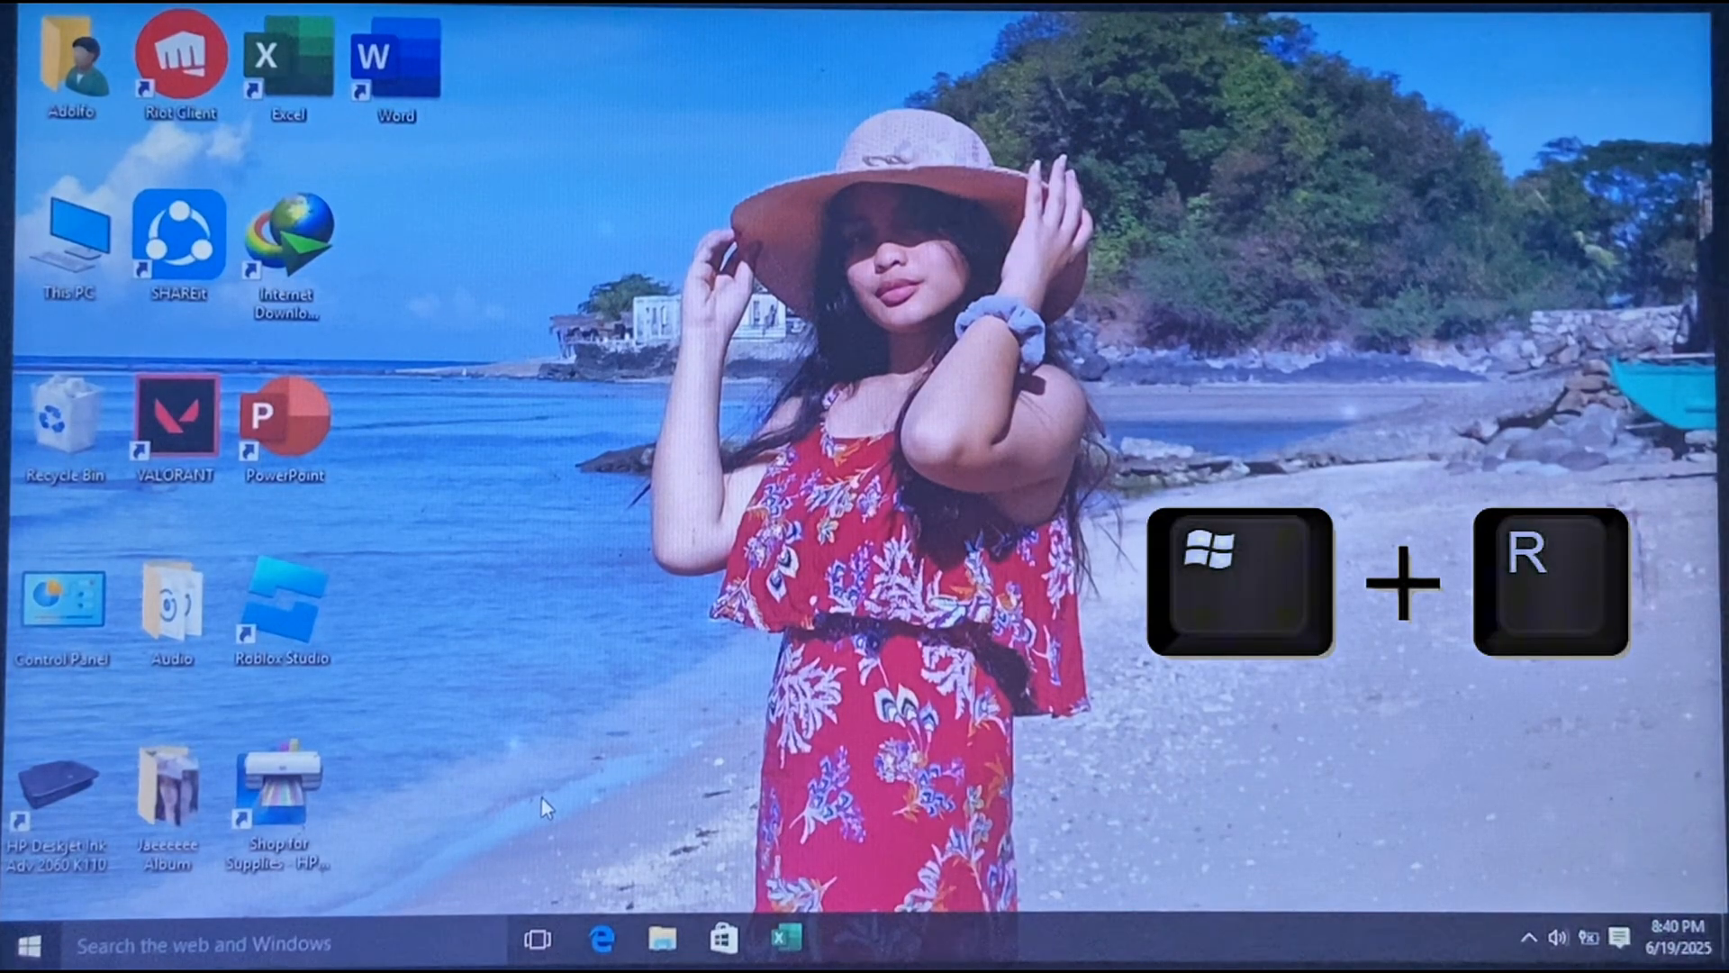
key("win+r")
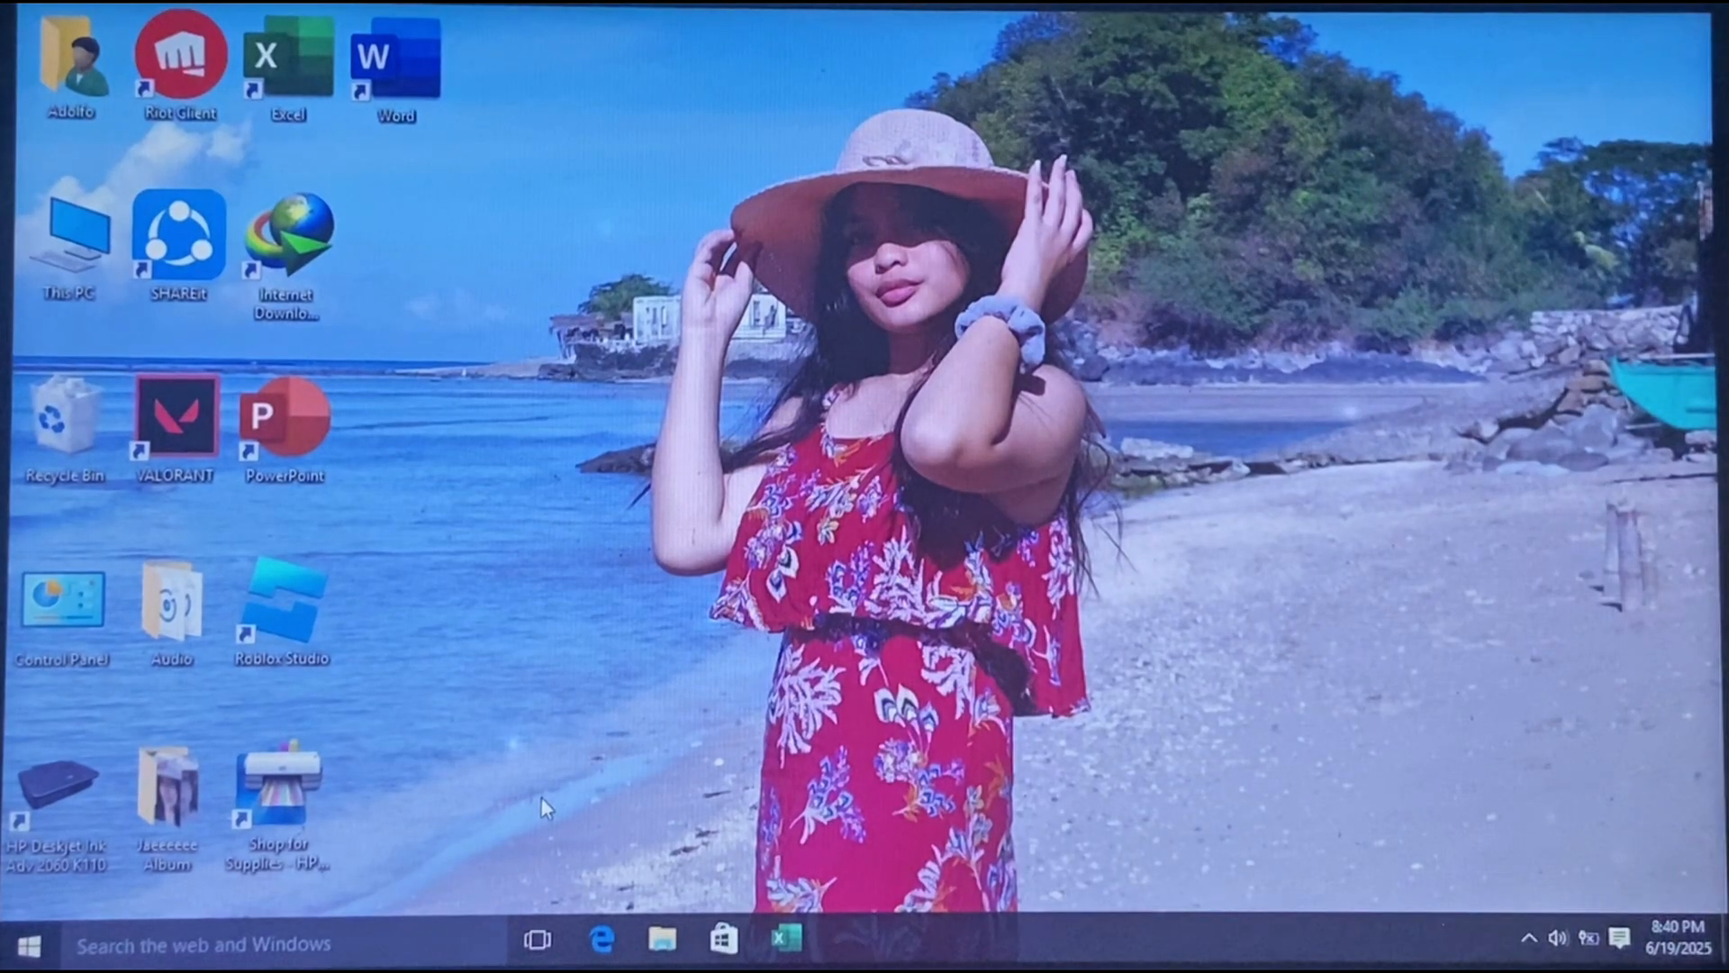
key("Win+r")
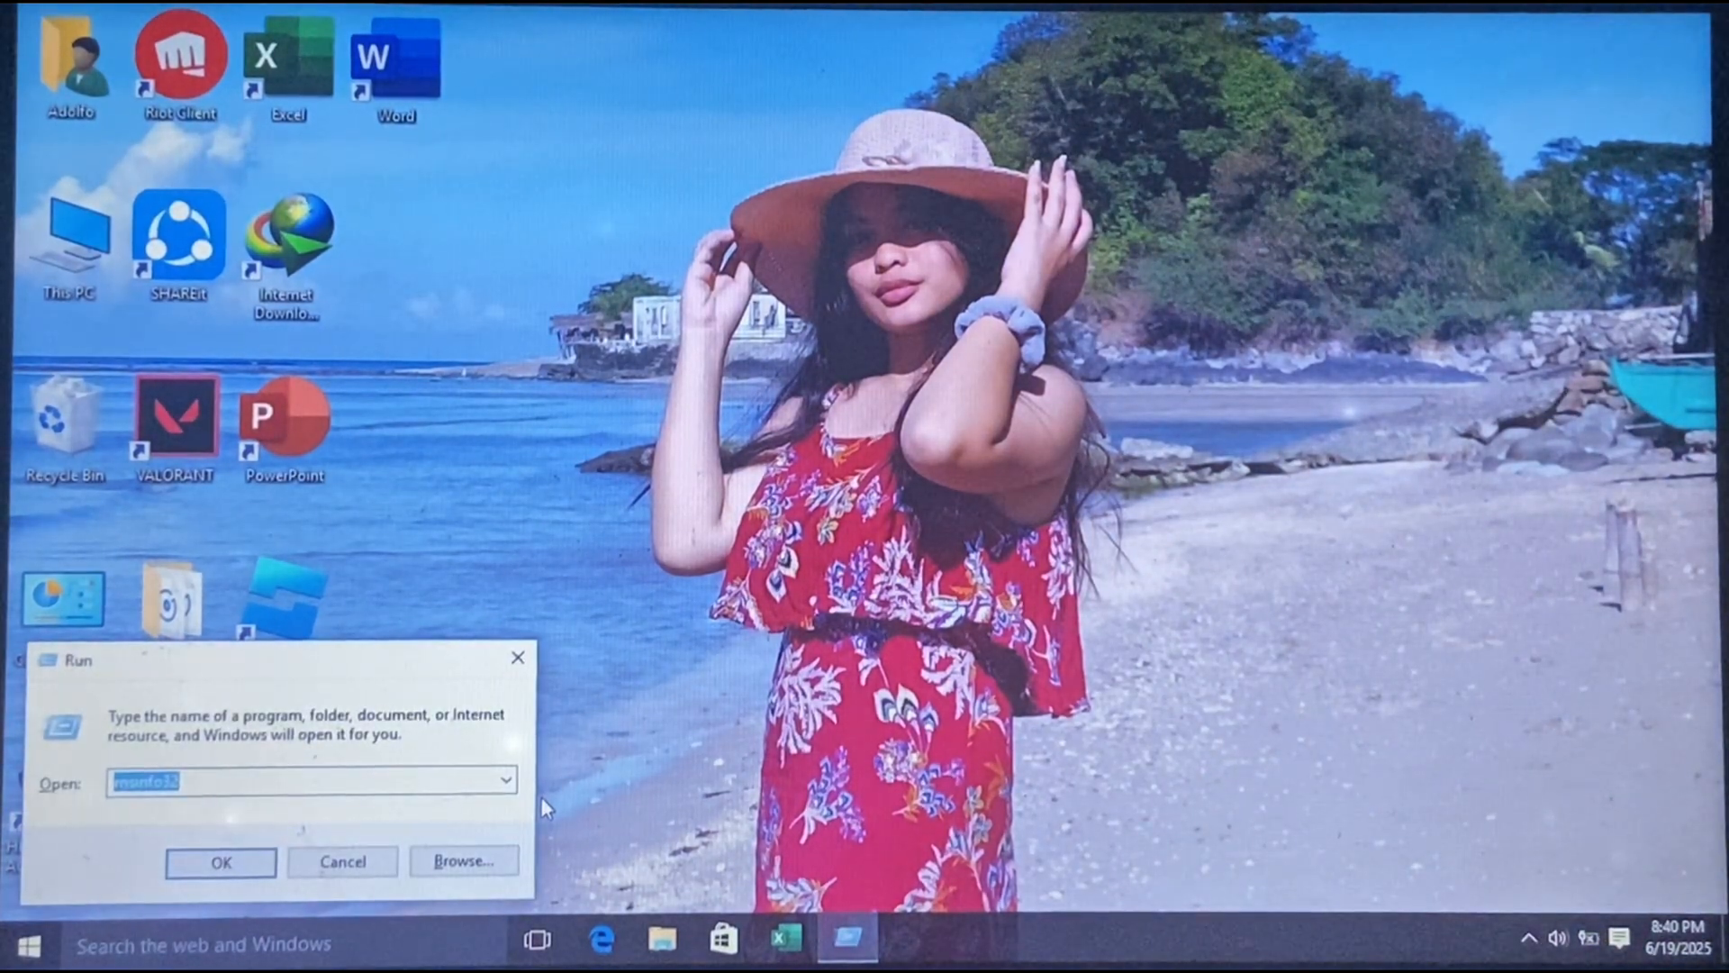
left_click(219, 861)
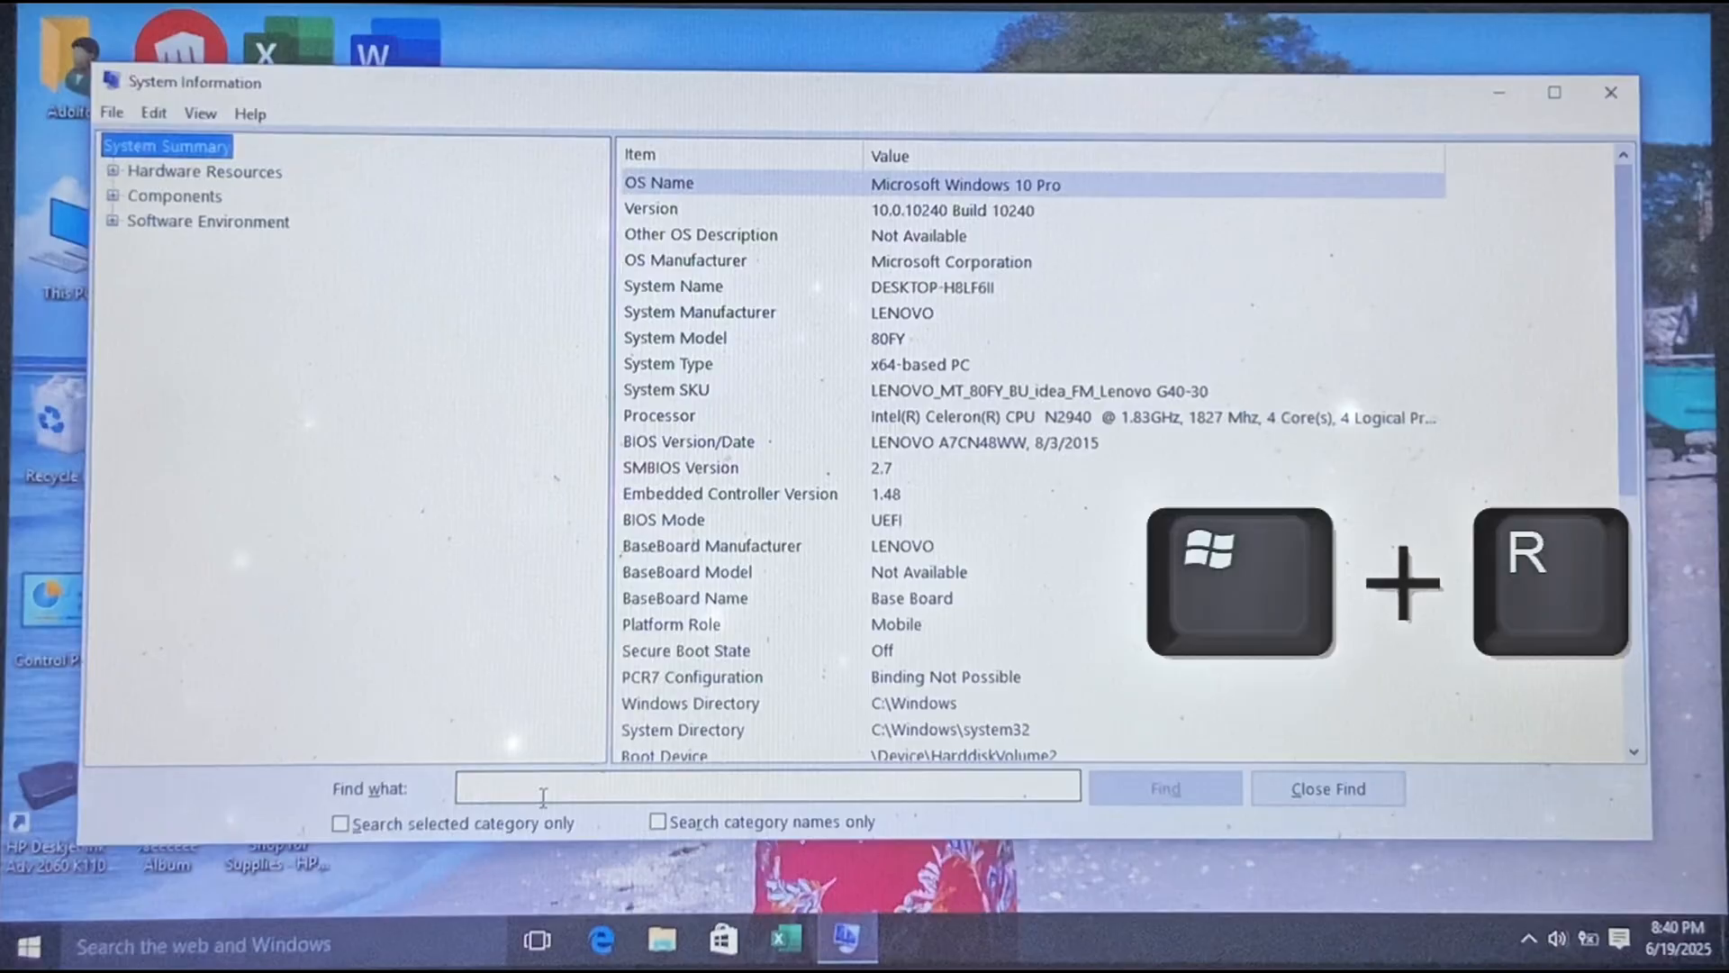
Launch winver from the Run box to check the Windows version.
key("Win+r")
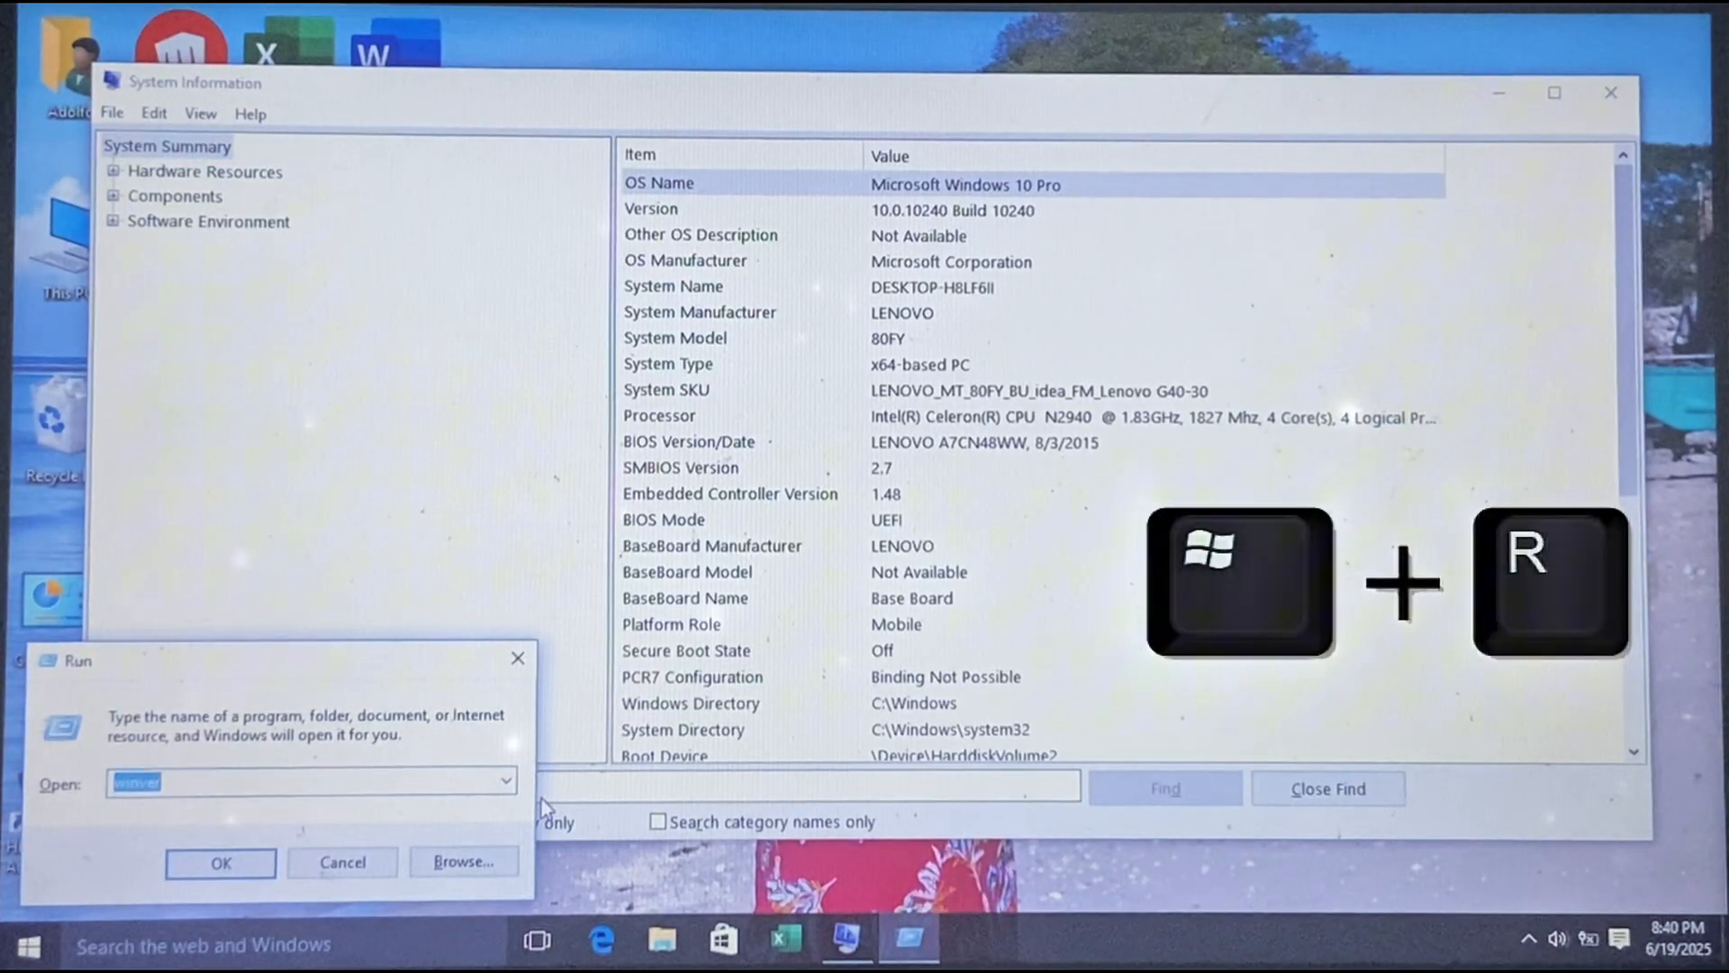
left_click(220, 863)
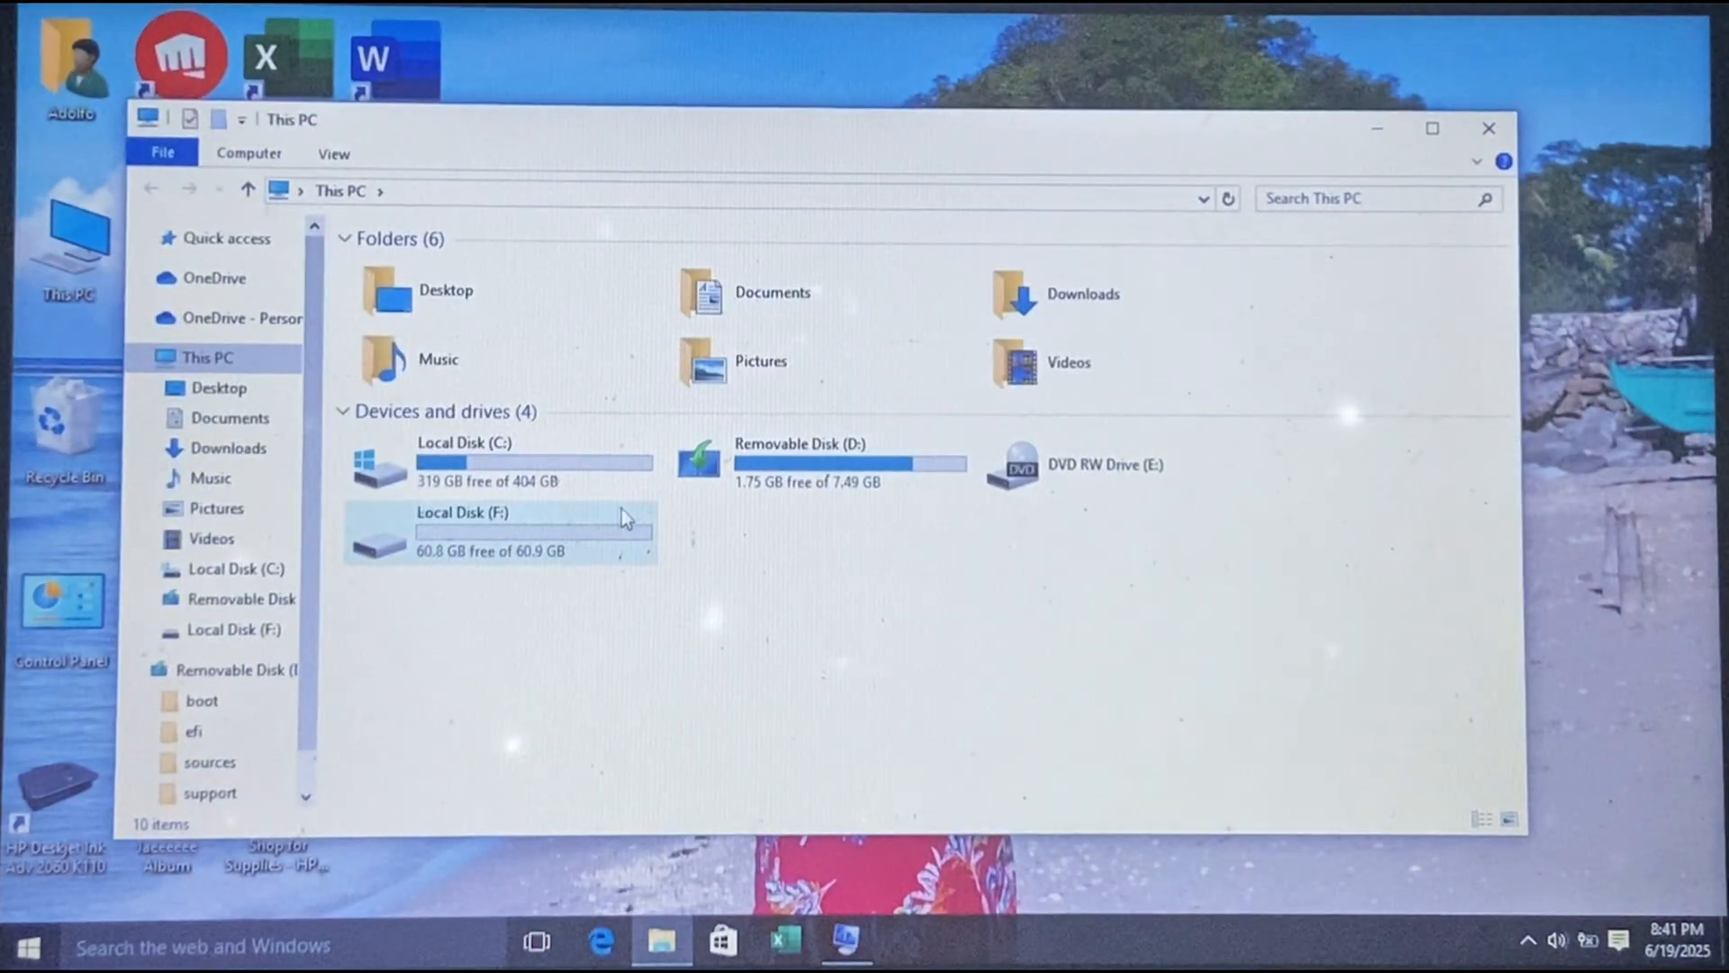
Run setup.exe from Removable Disk (D:) and allow it through User Account Control.
double_click(799, 463)
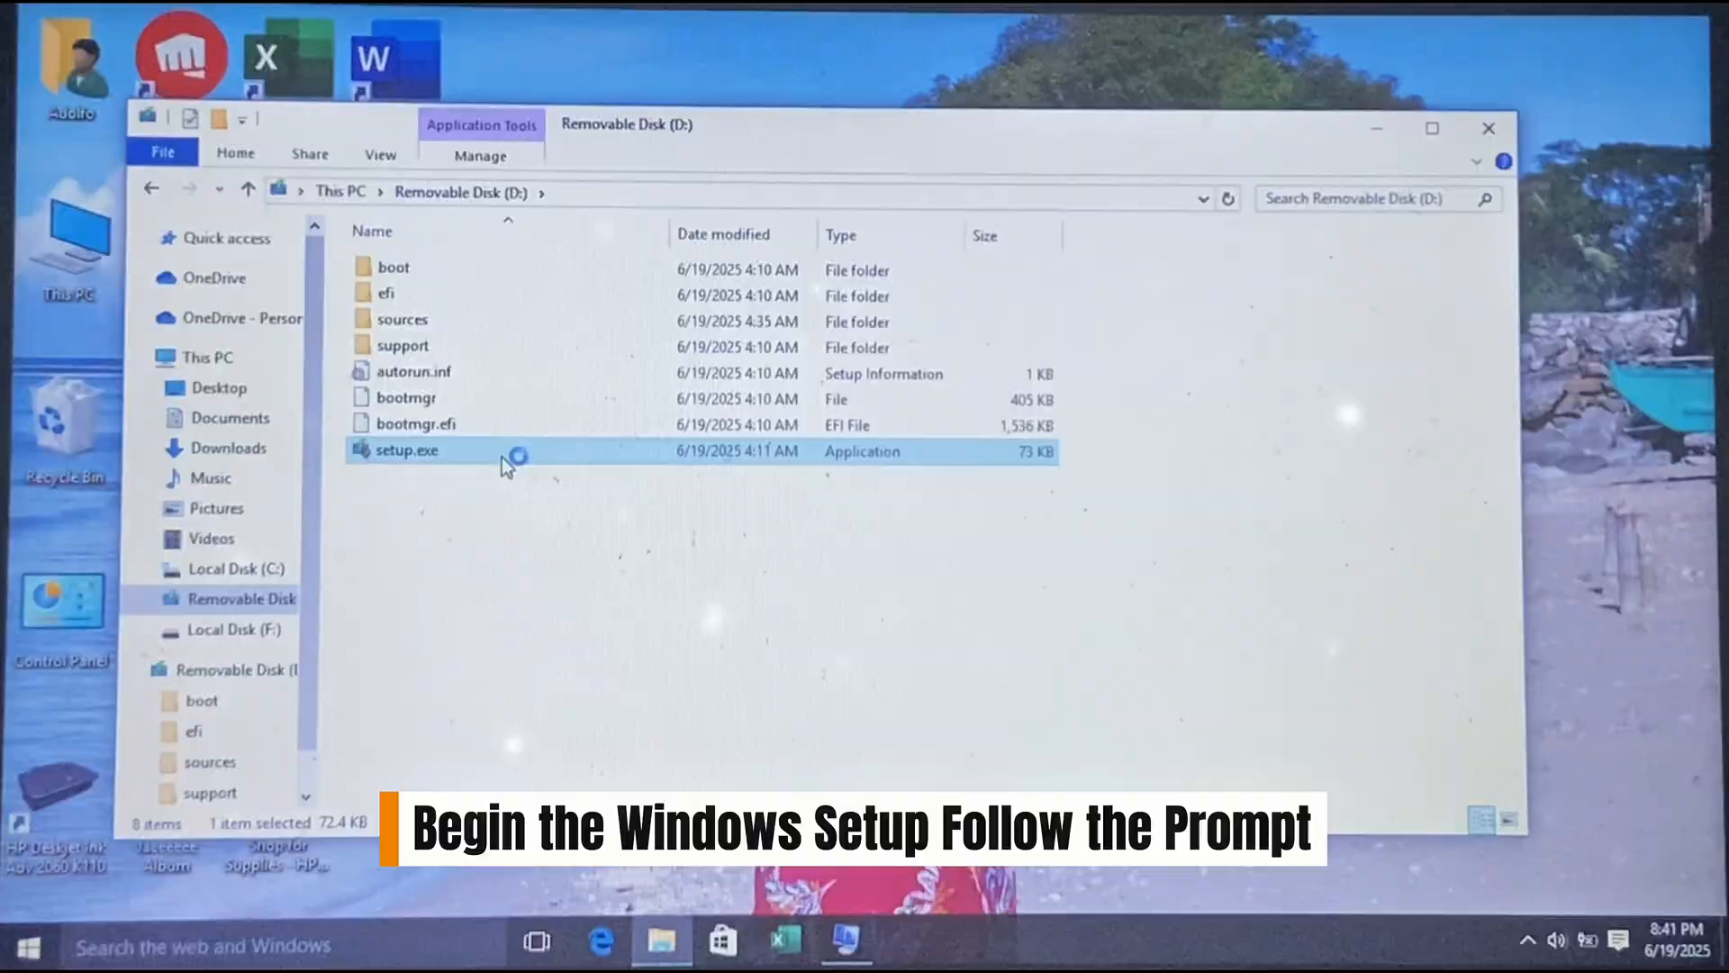
double_click(405, 450)
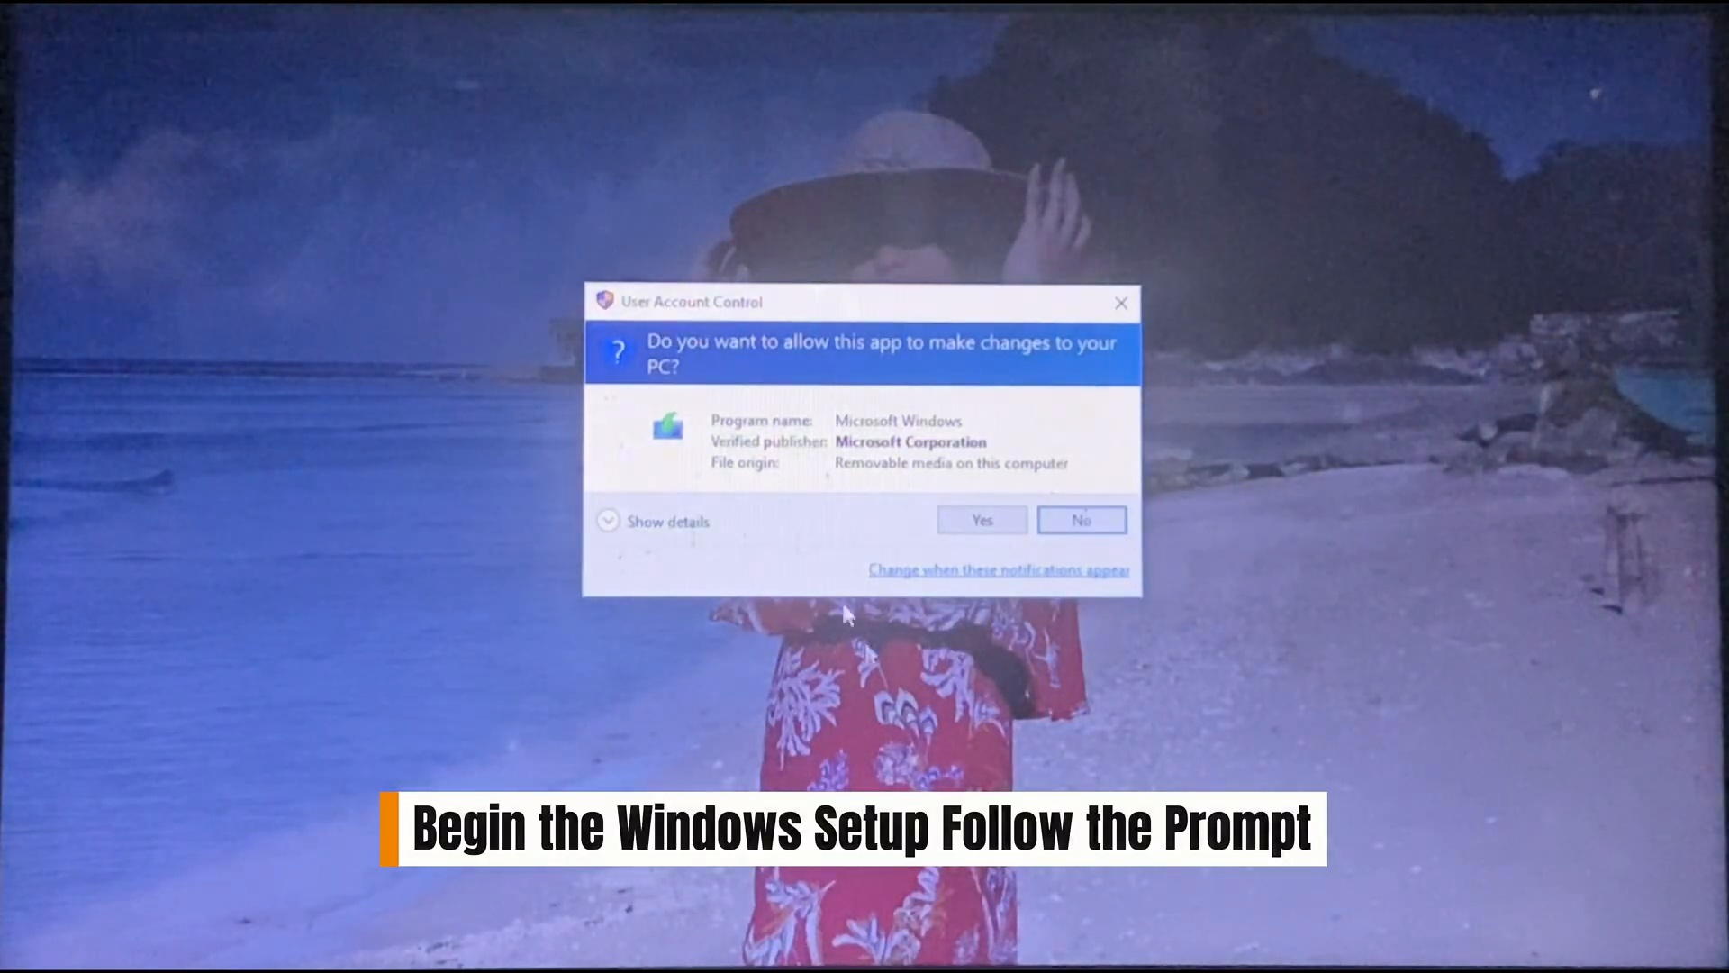
left_click(979, 519)
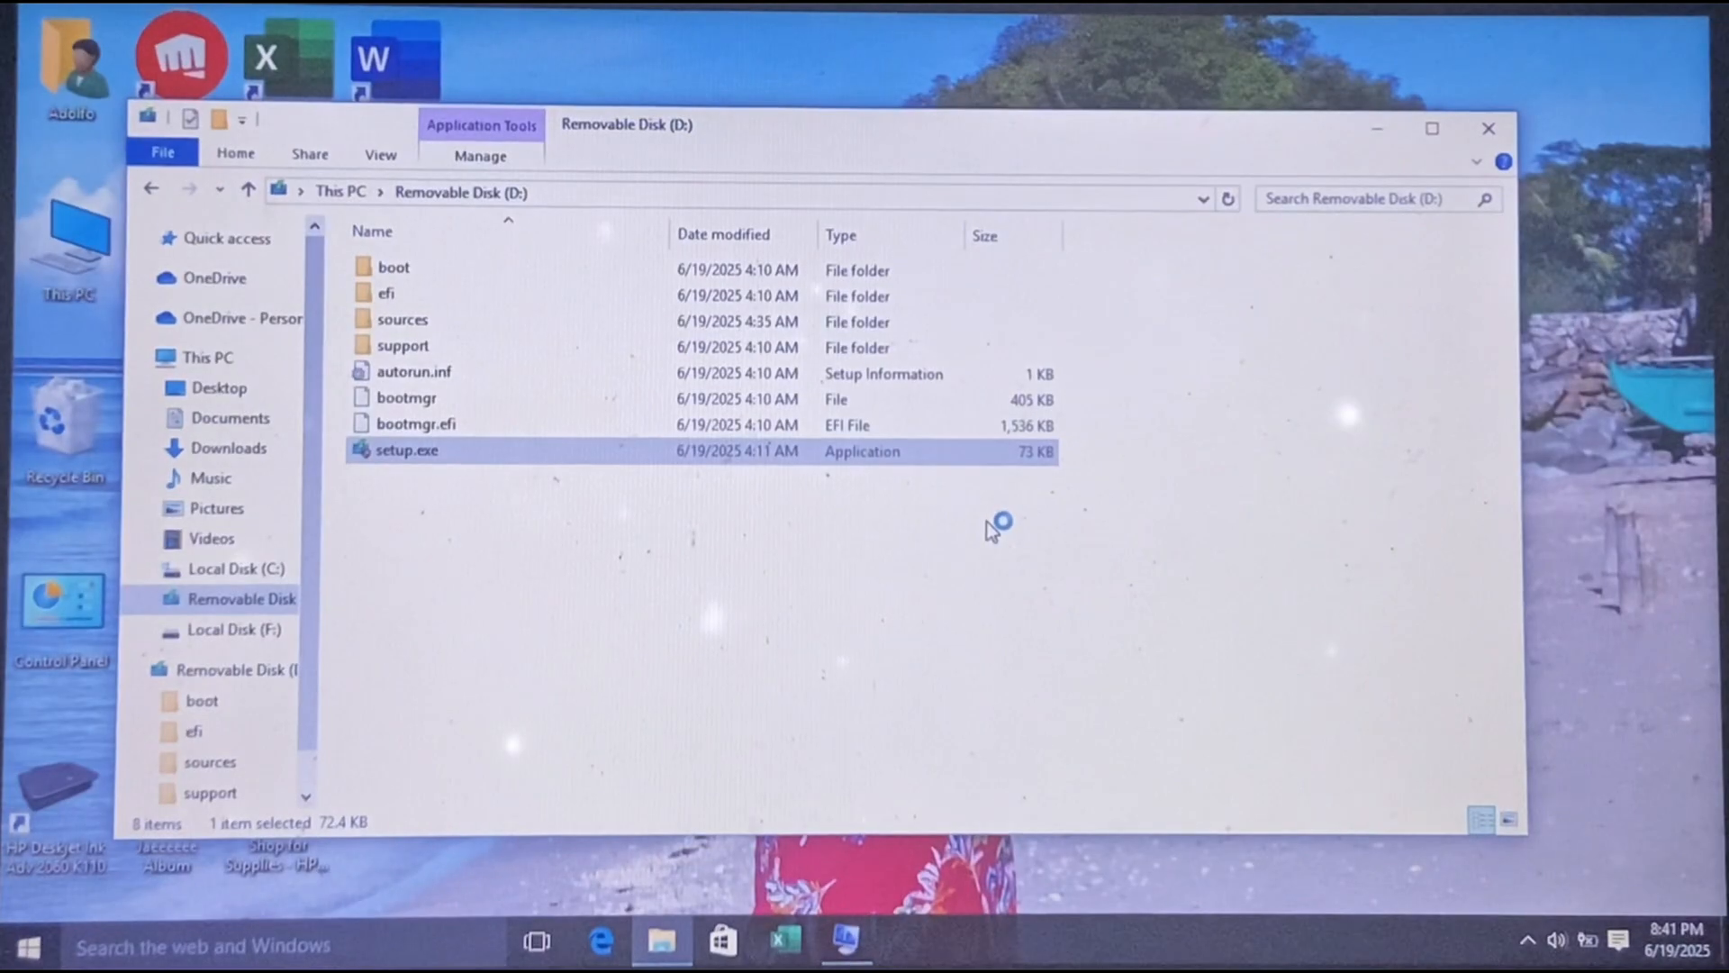
double_click(407, 450)
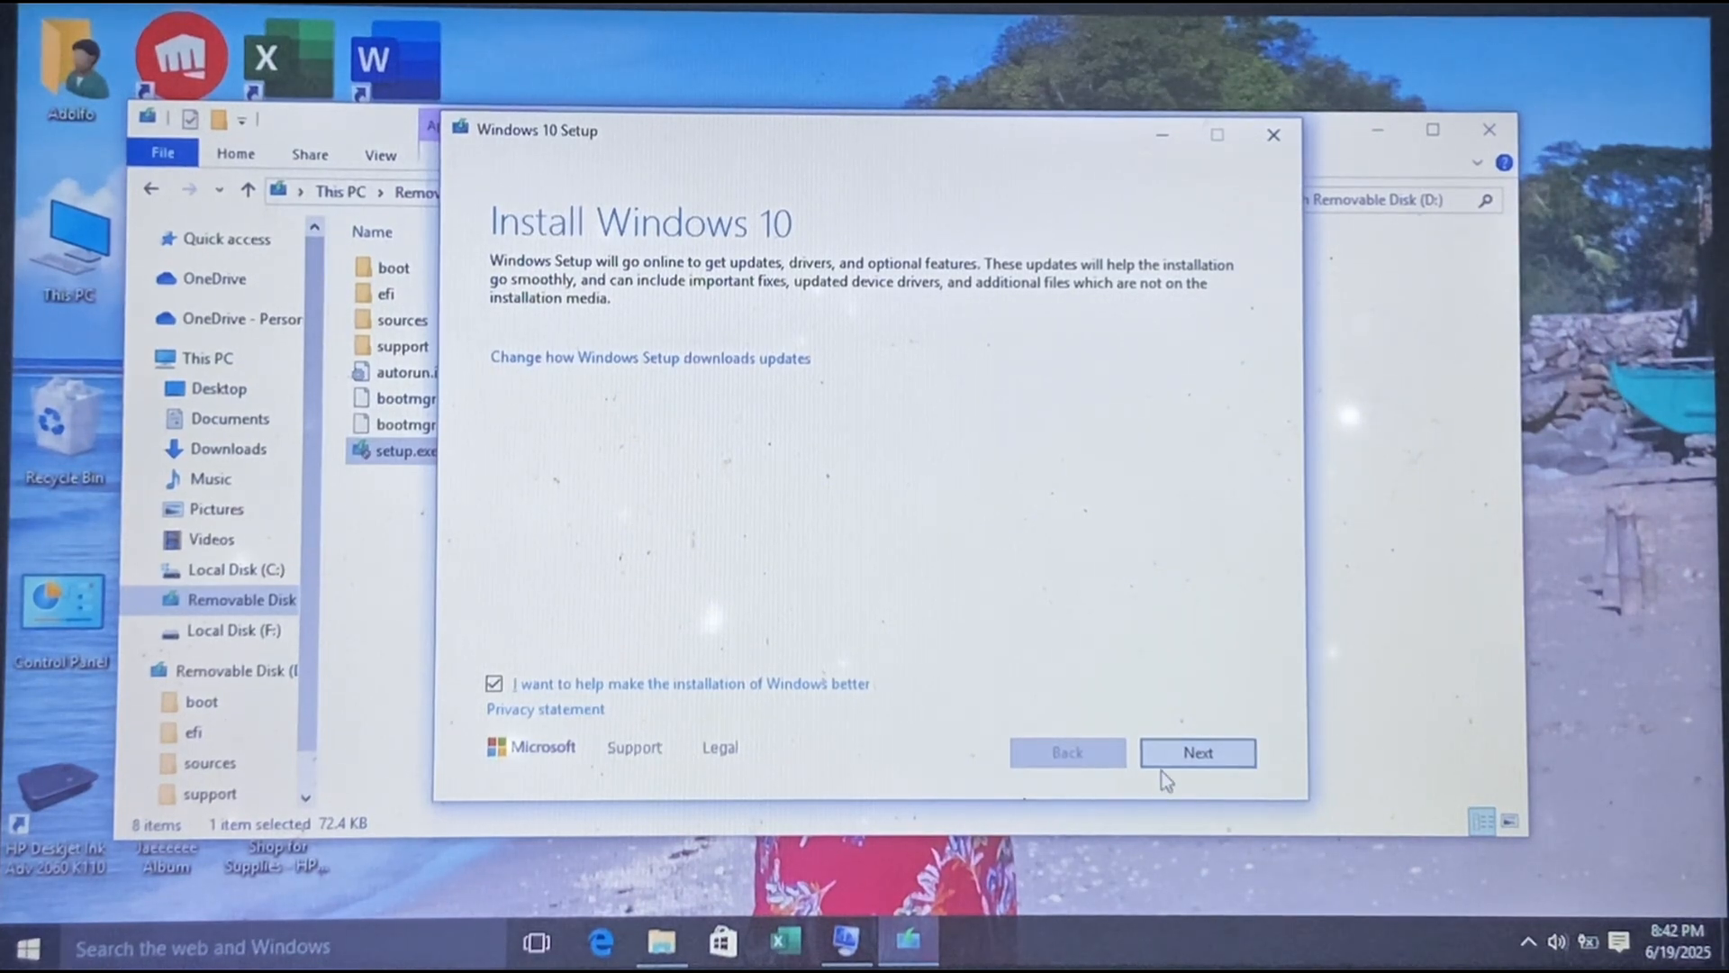
Continue past the Install Windows 10 screen and relaunch setup from the USB drive.
left_click(1196, 752)
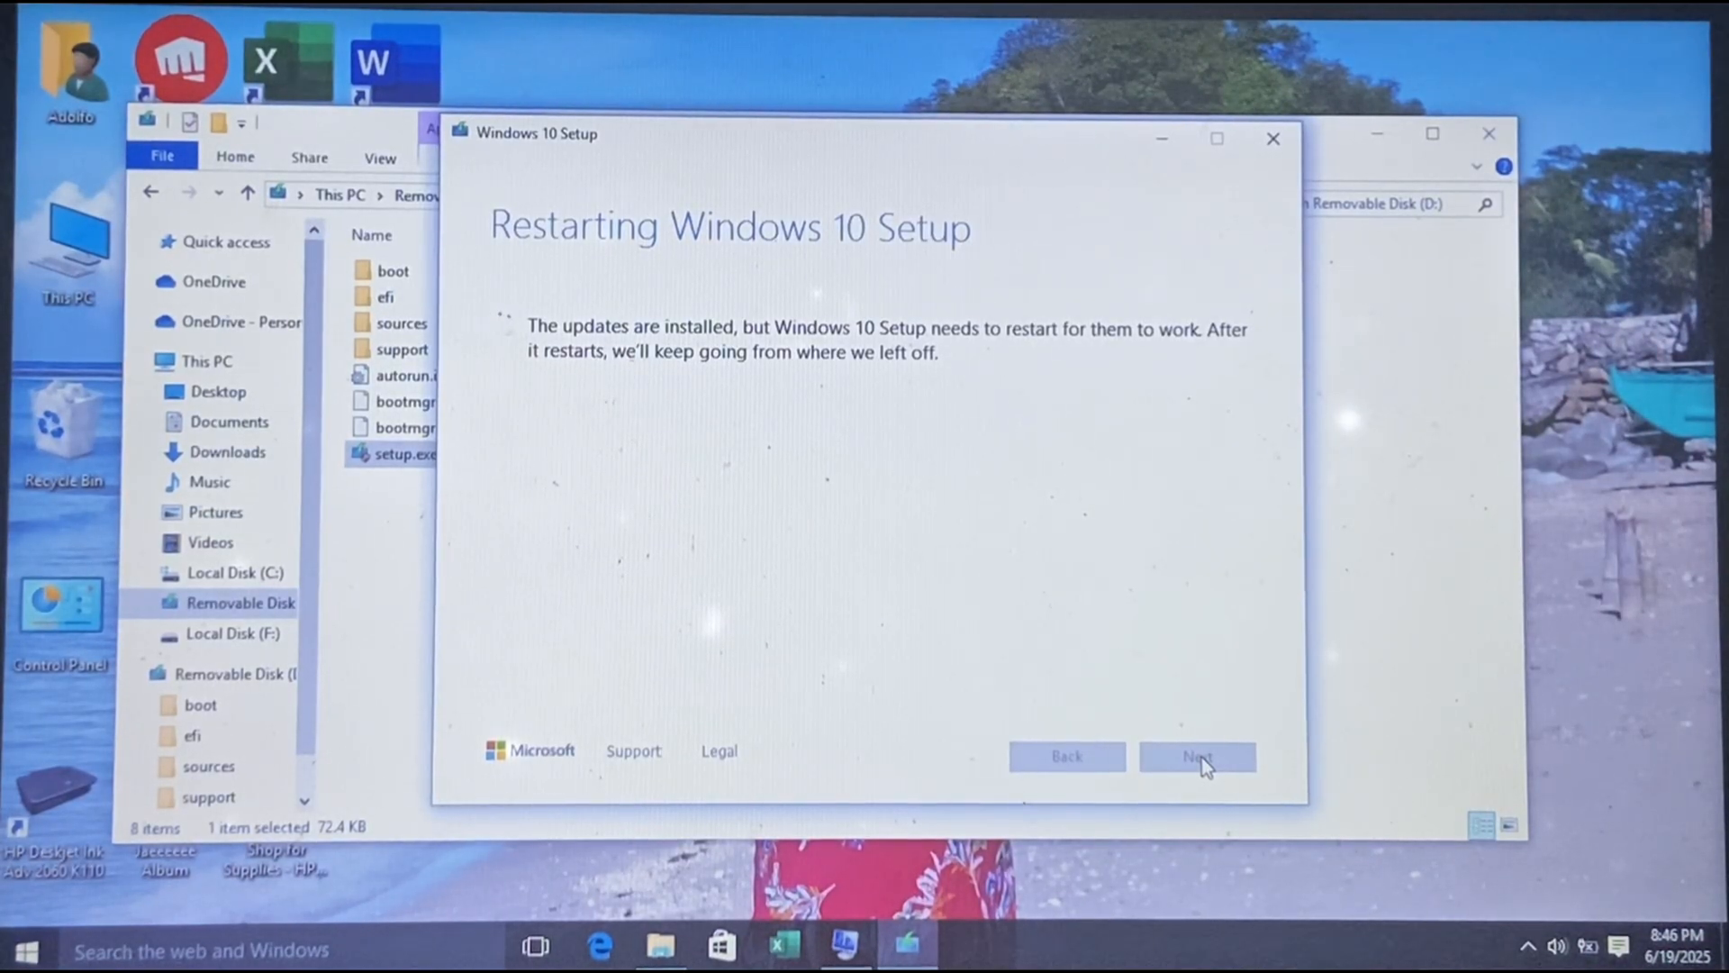
left_click(1198, 757)
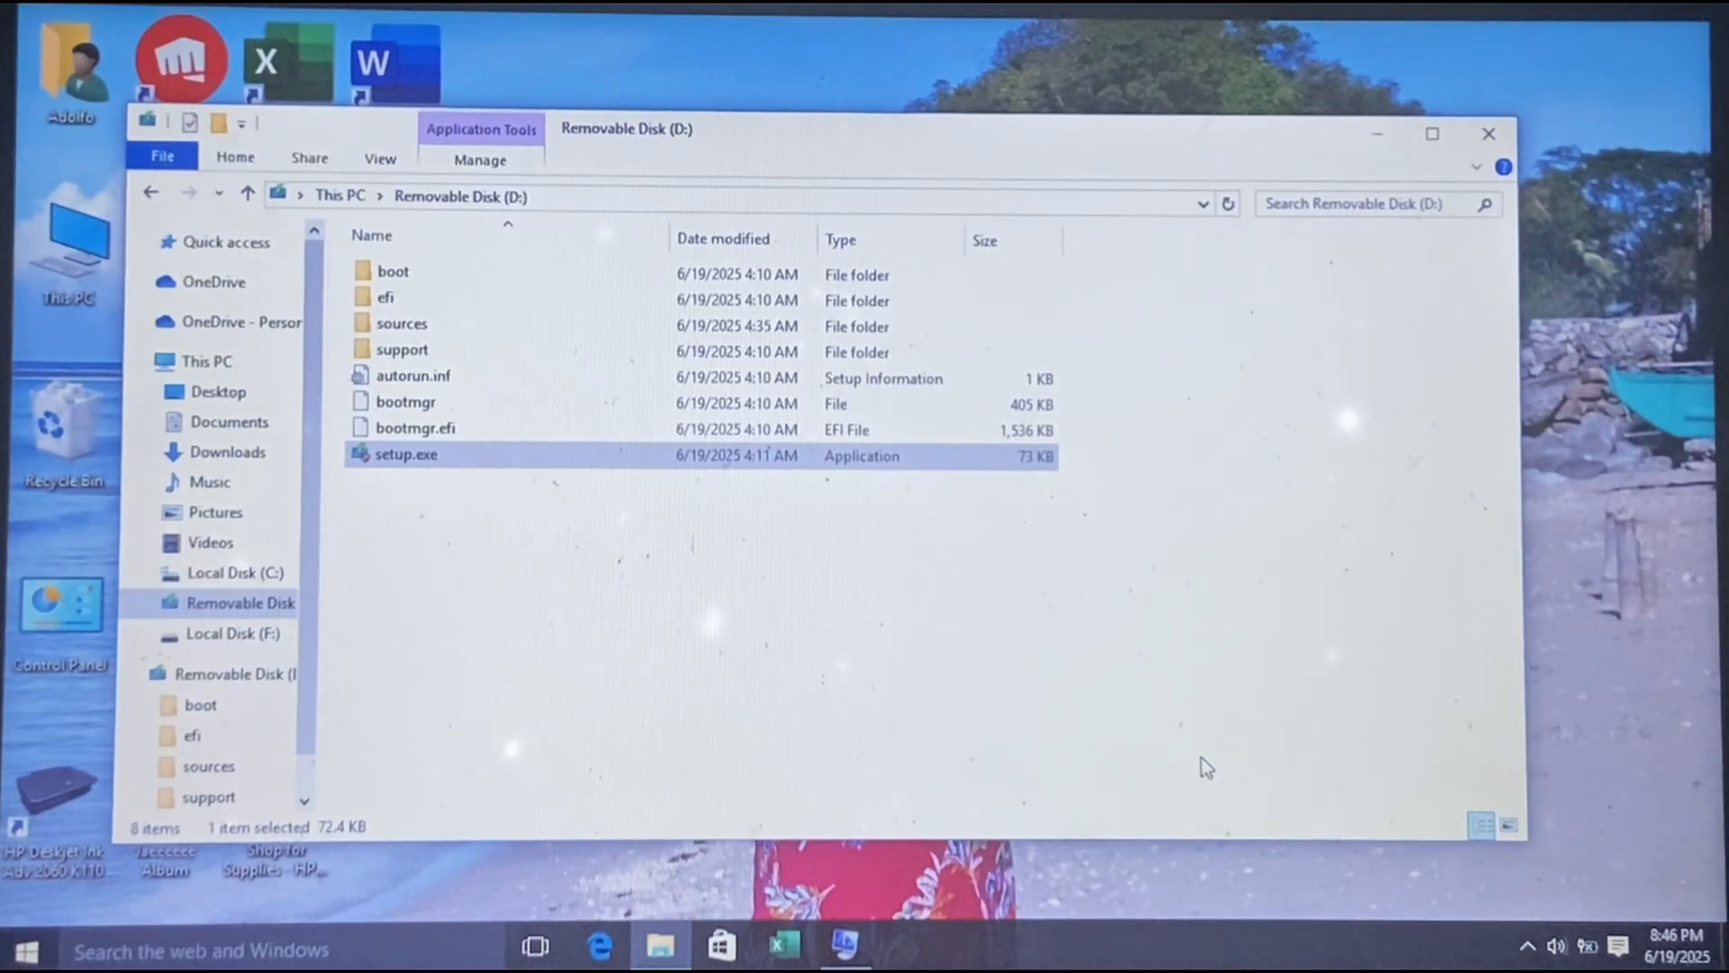
double_click(406, 454)
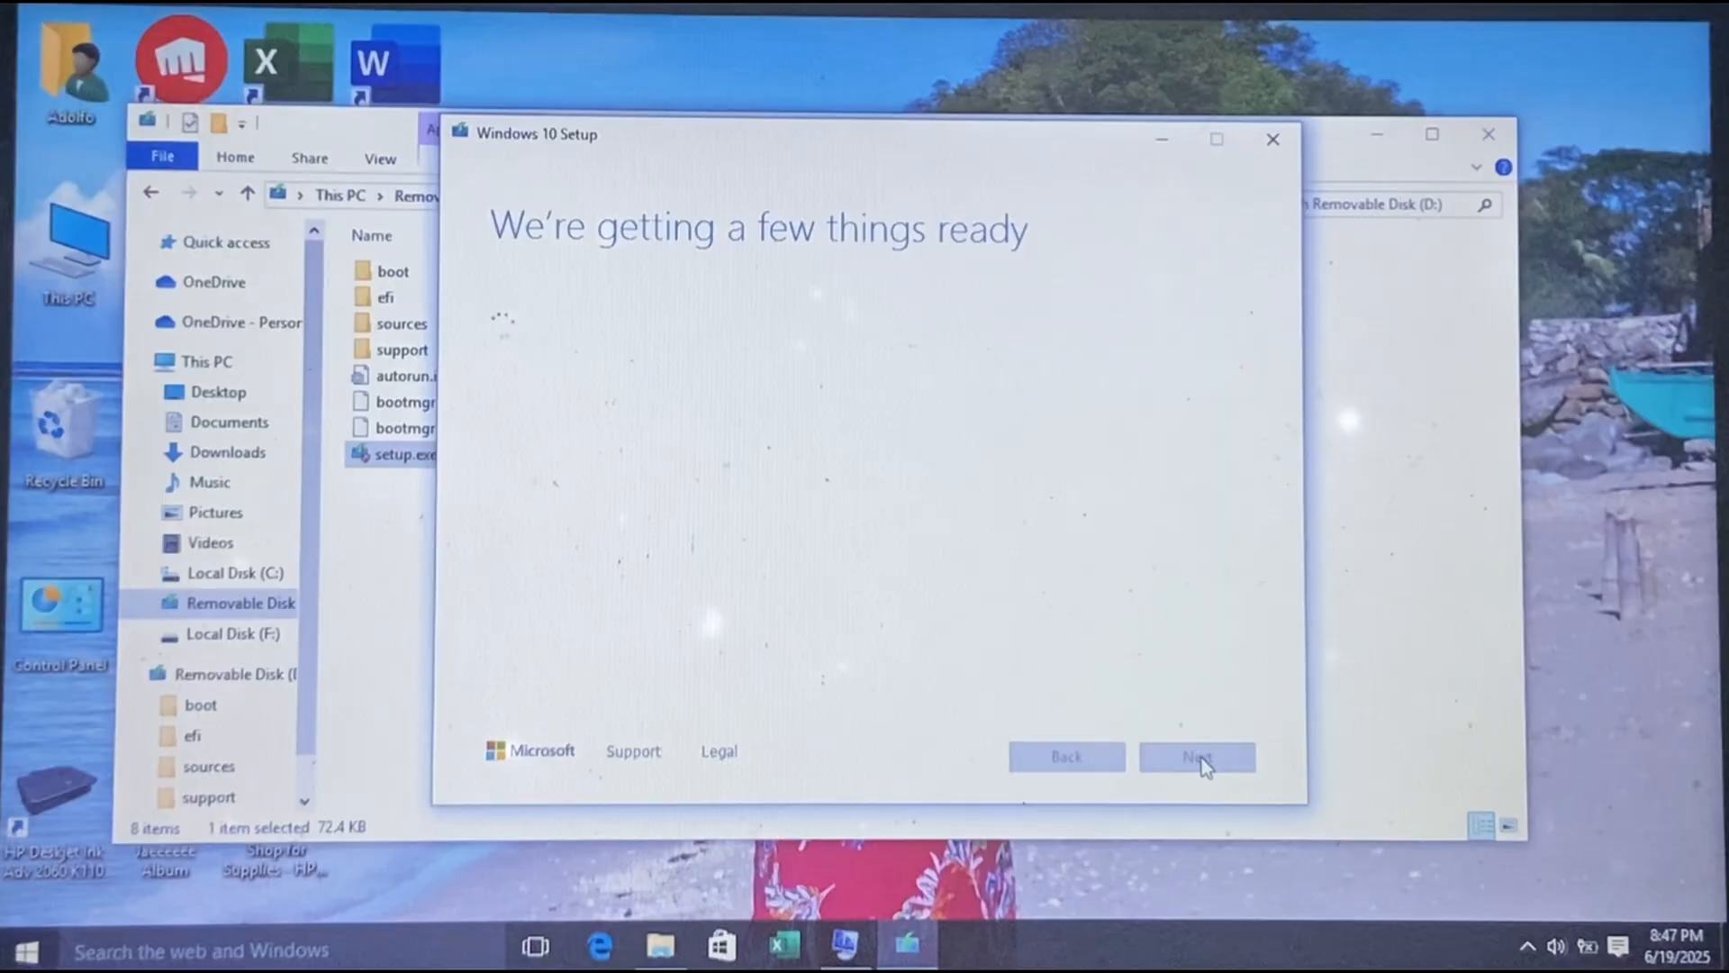
Accept the license terms and reach Ready to install for Windows 10 Pro, keeping files and apps.
left_click(1196, 756)
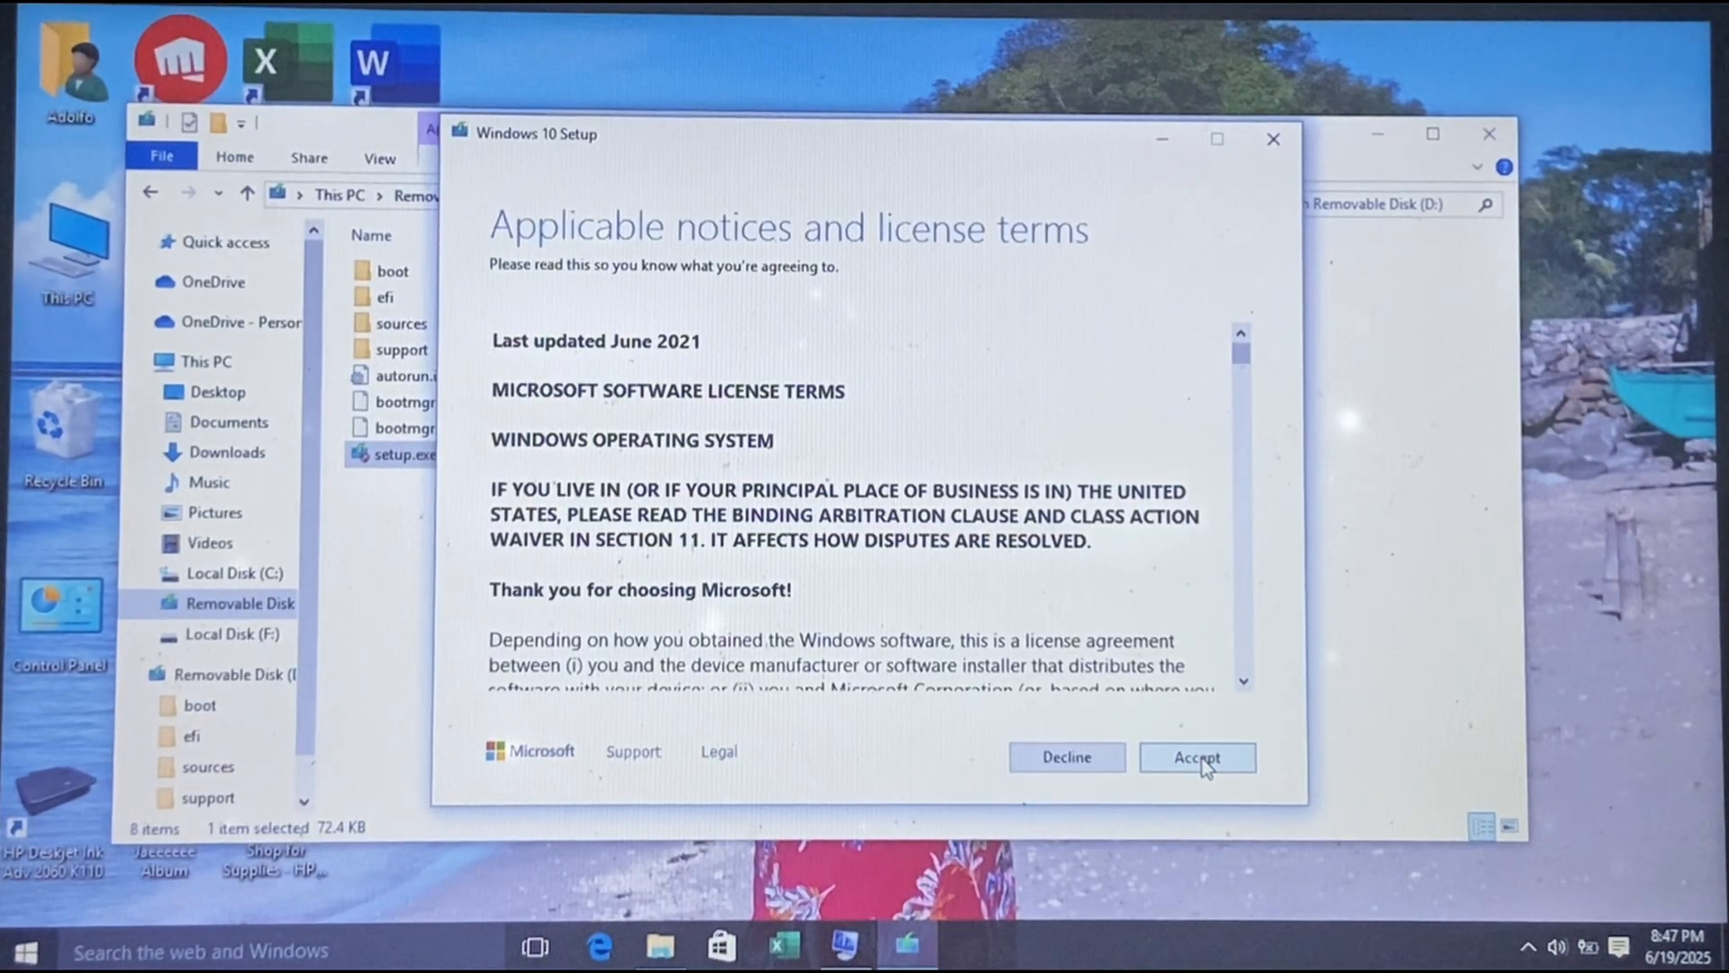
left_click(1196, 756)
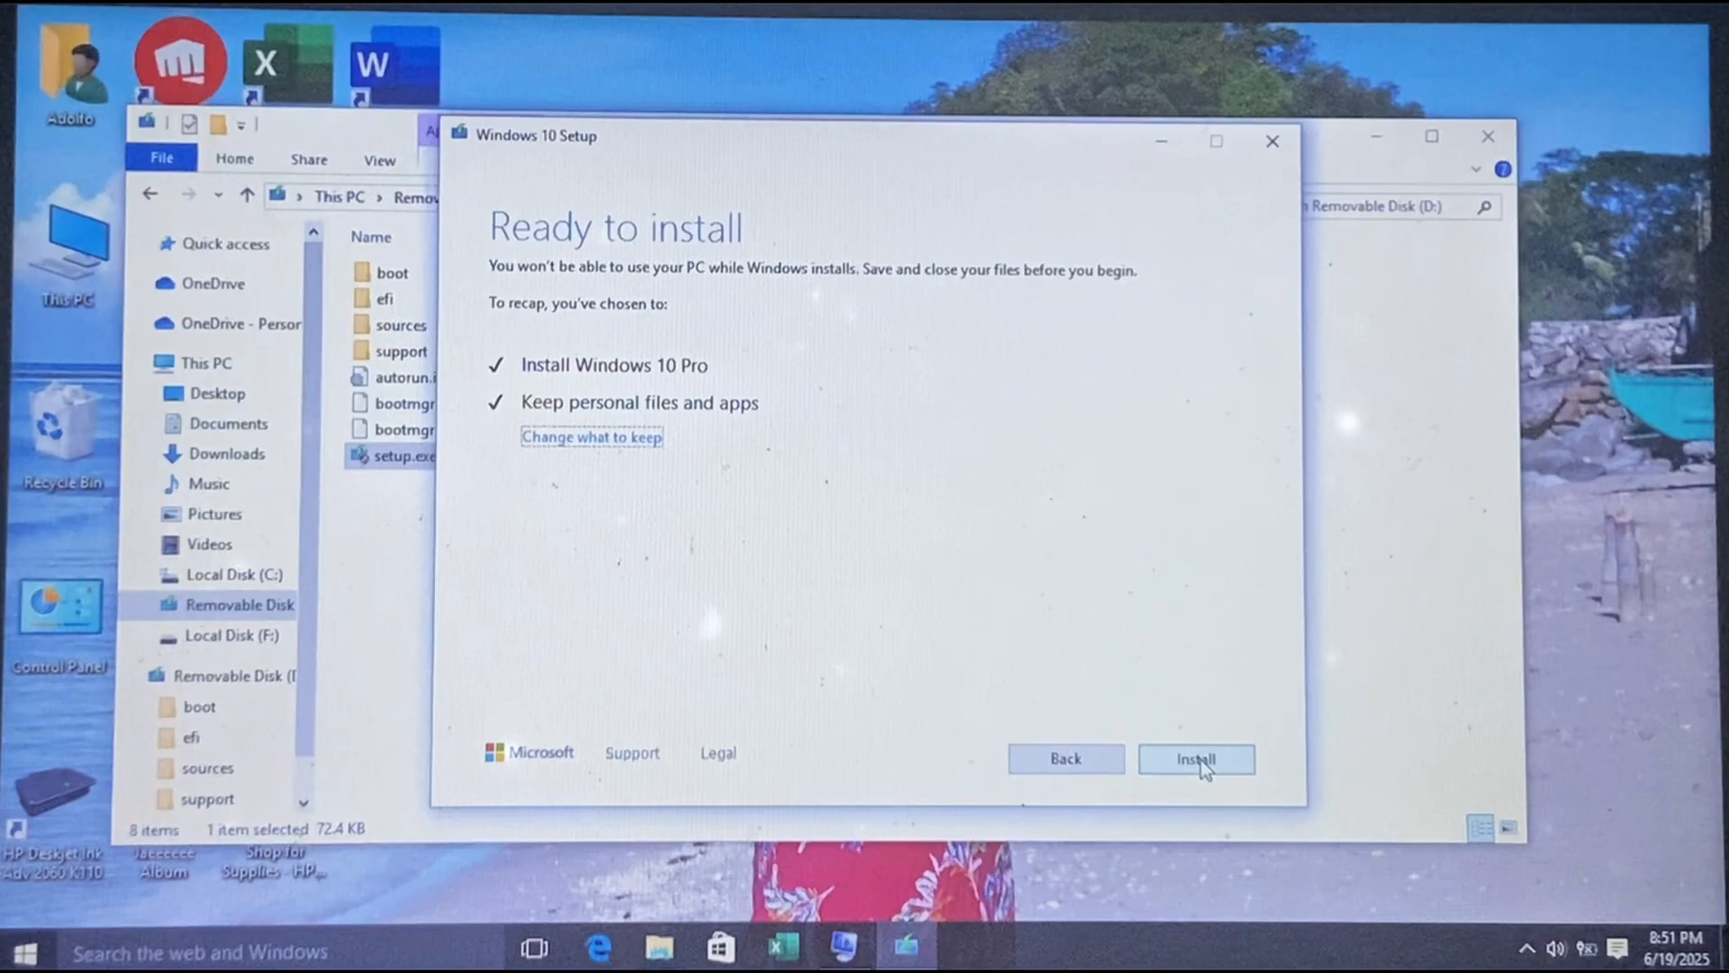
Start the in-place upgrade install of Windows 10 Pro, keeping personal files and apps.
left_click(1194, 759)
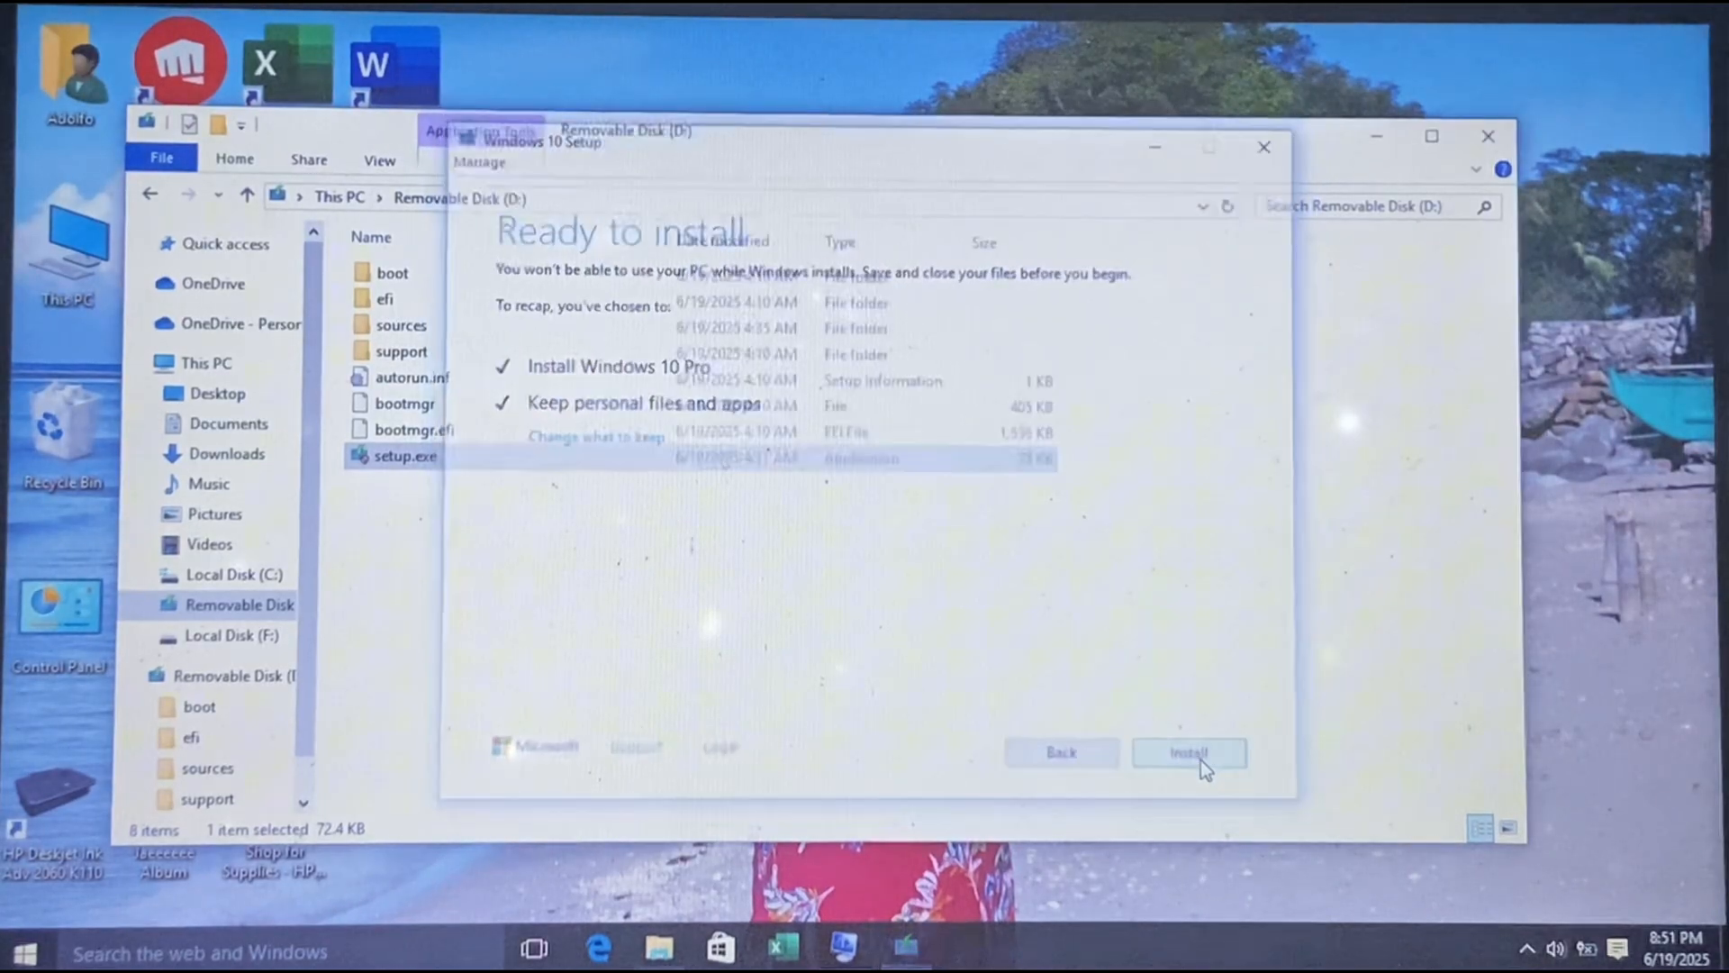
left_click(1189, 753)
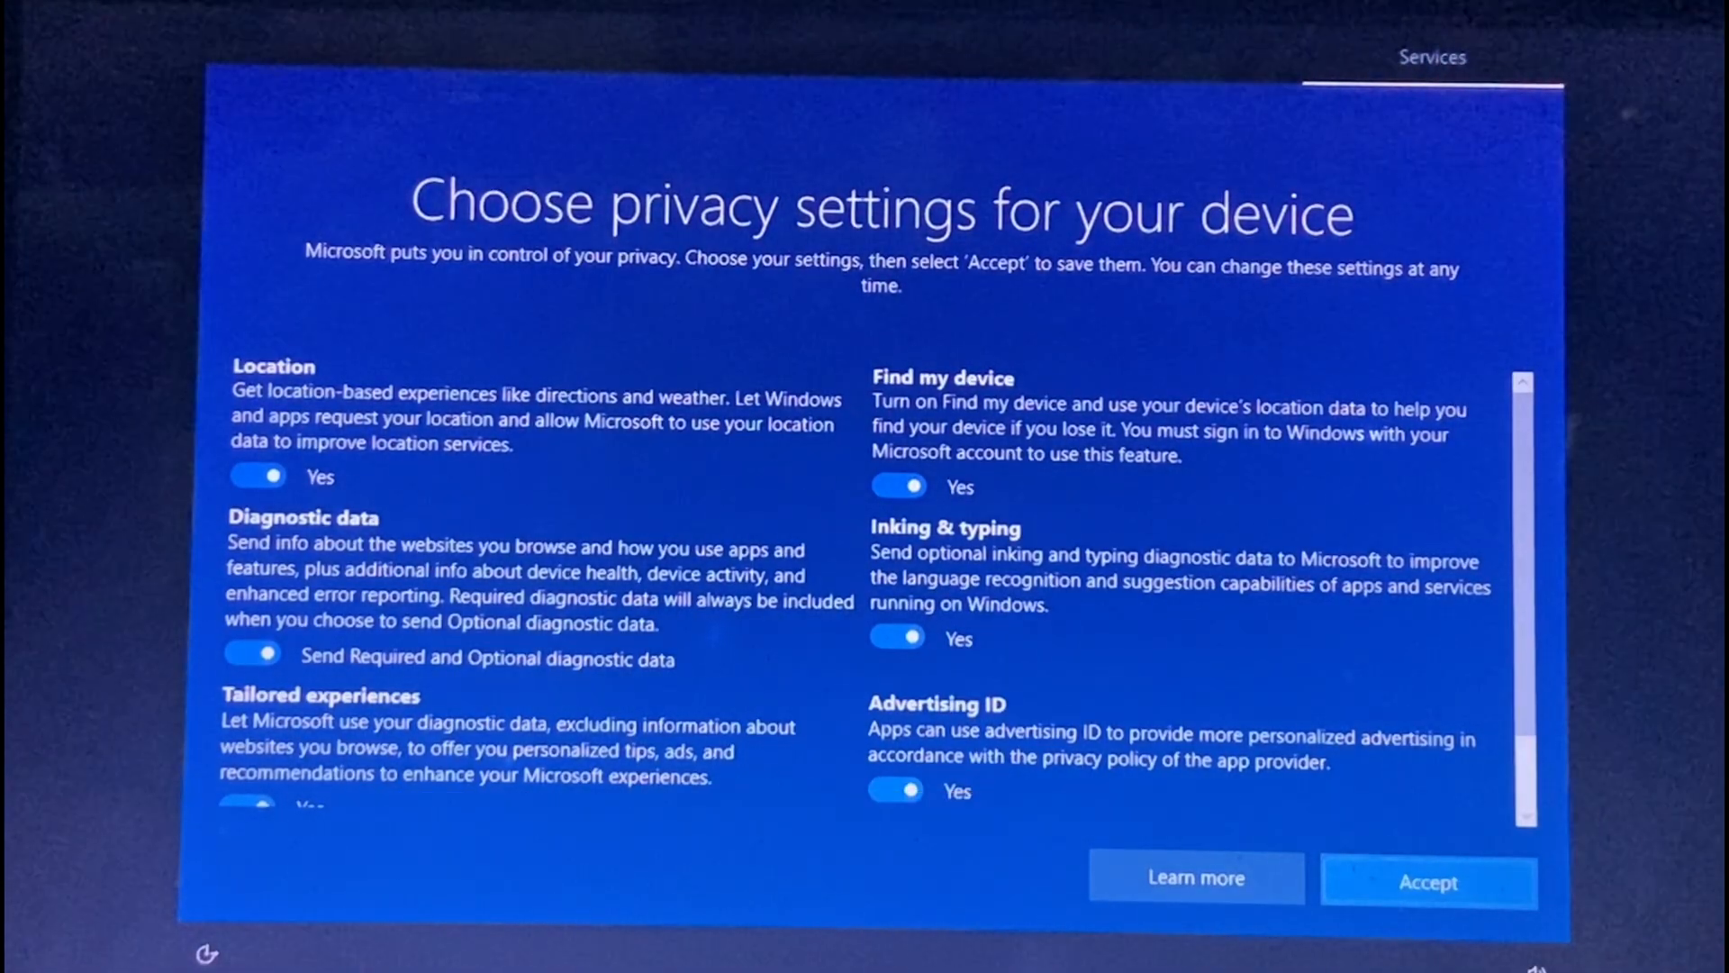
Accept the privacy settings to finish post-upgrade setup and reach the desktop.
left_click(1427, 881)
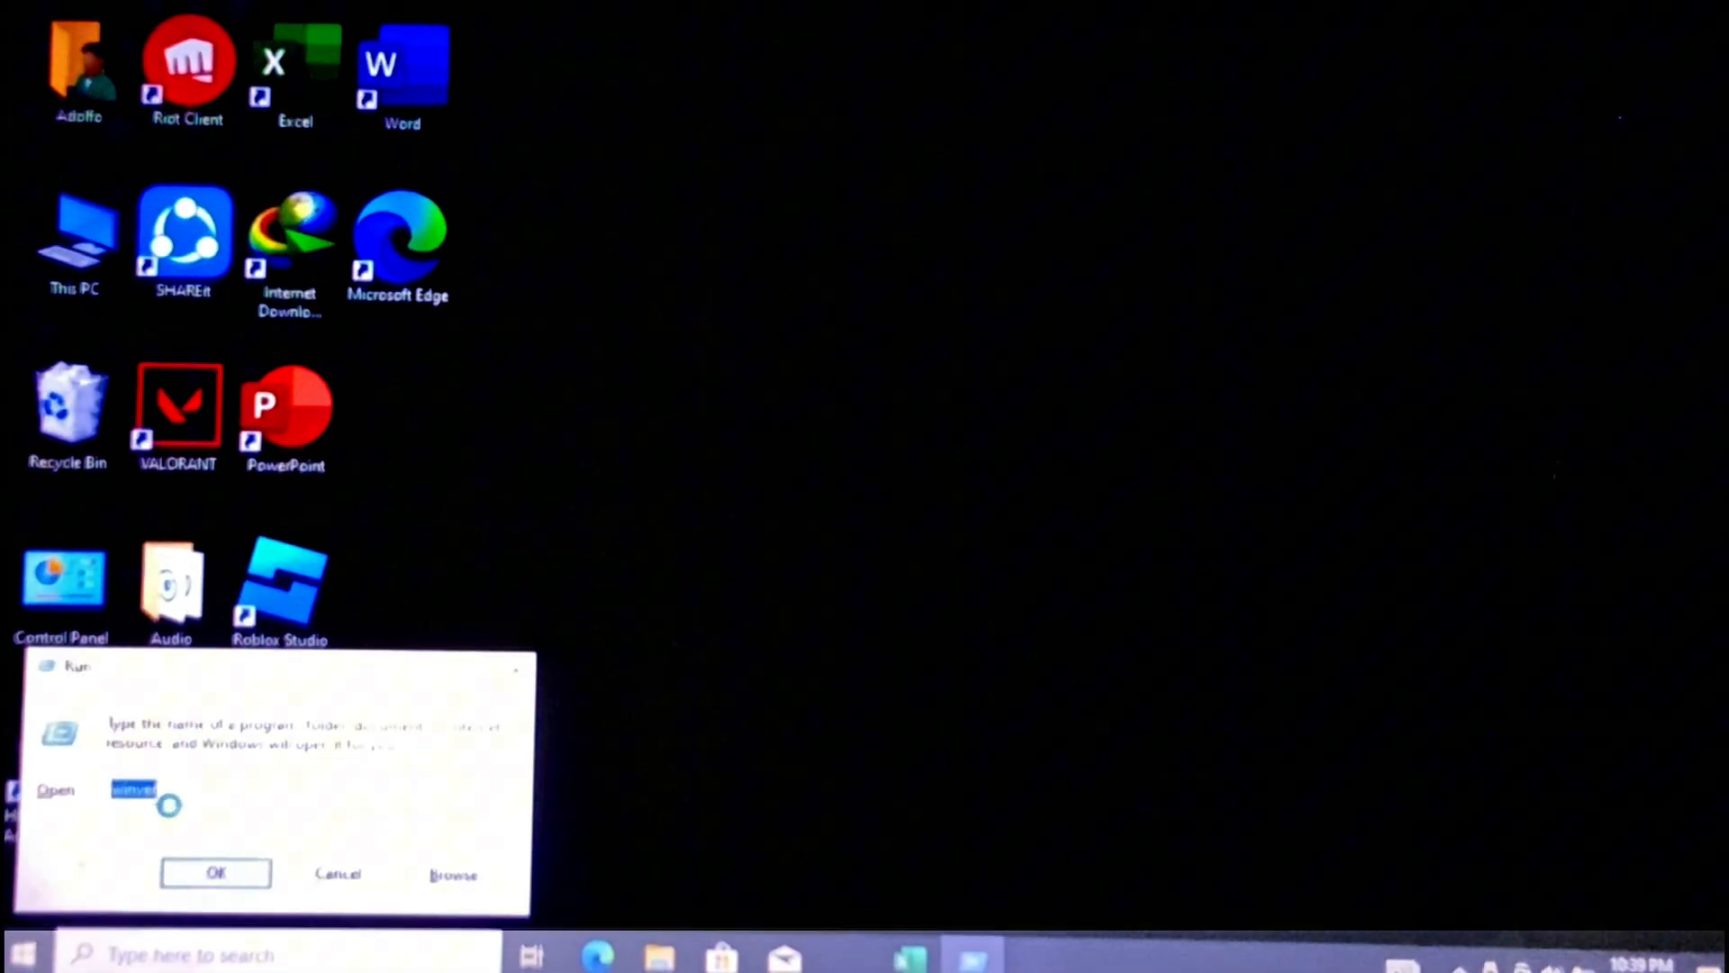
Run winver to confirm version 22H2 (OS Build 19045.2965), then bring up the Run box.
left_click(216, 872)
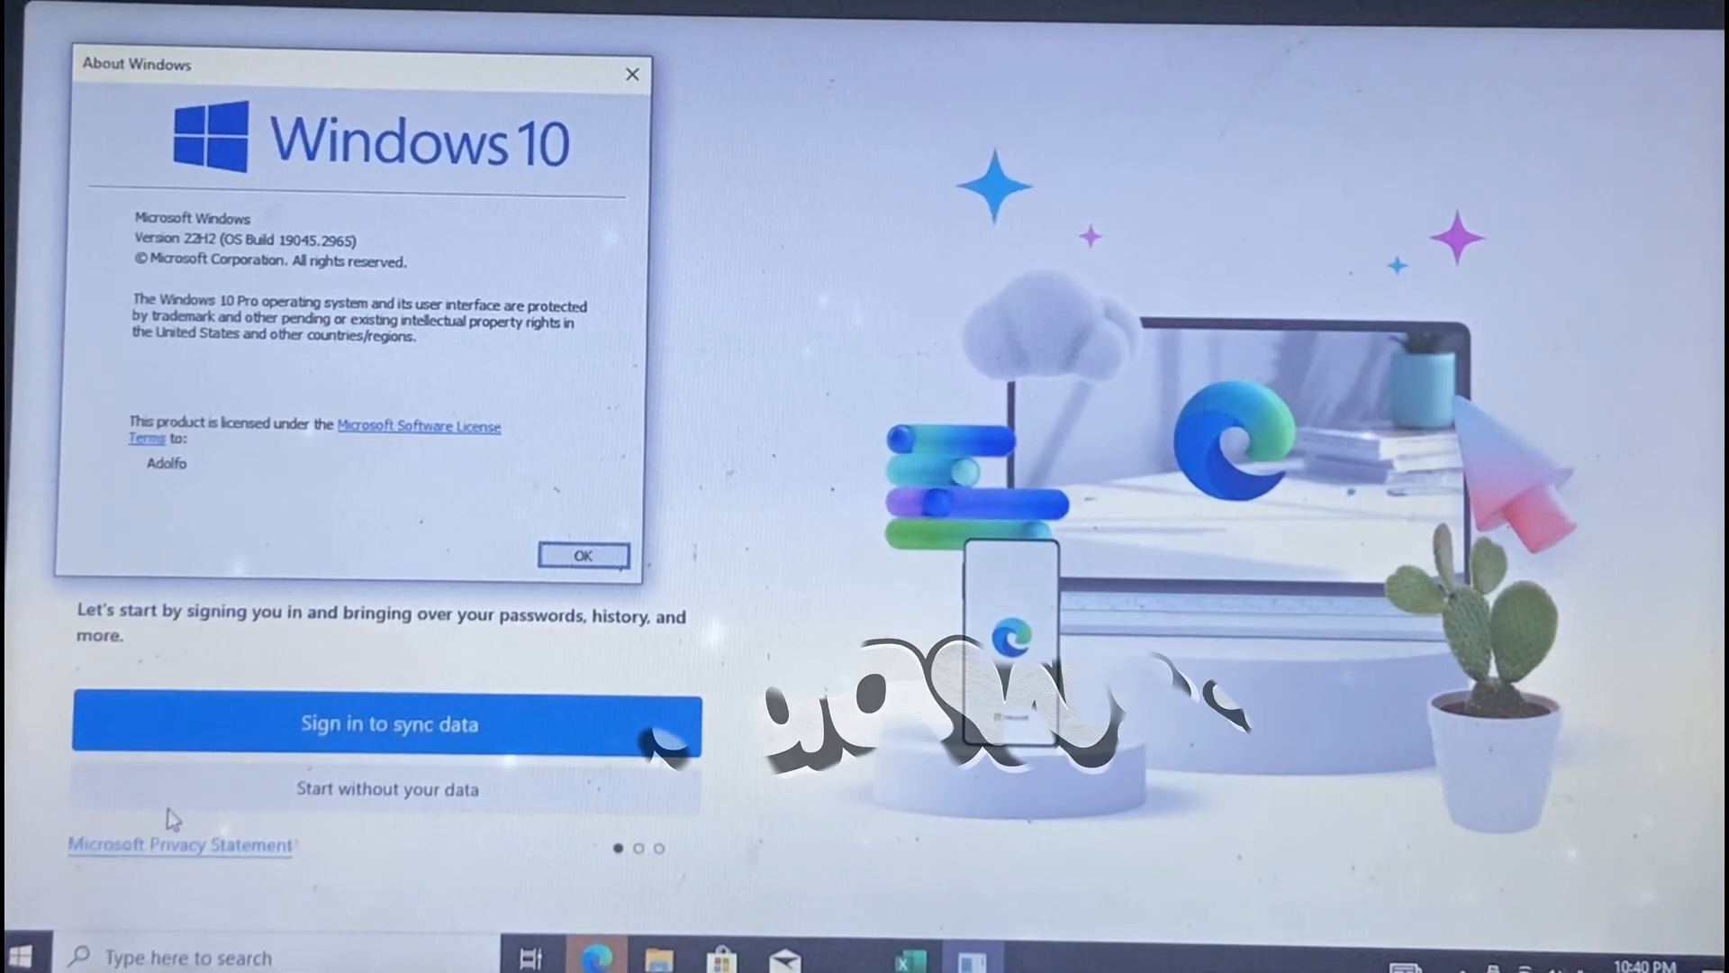
key("Win+r")
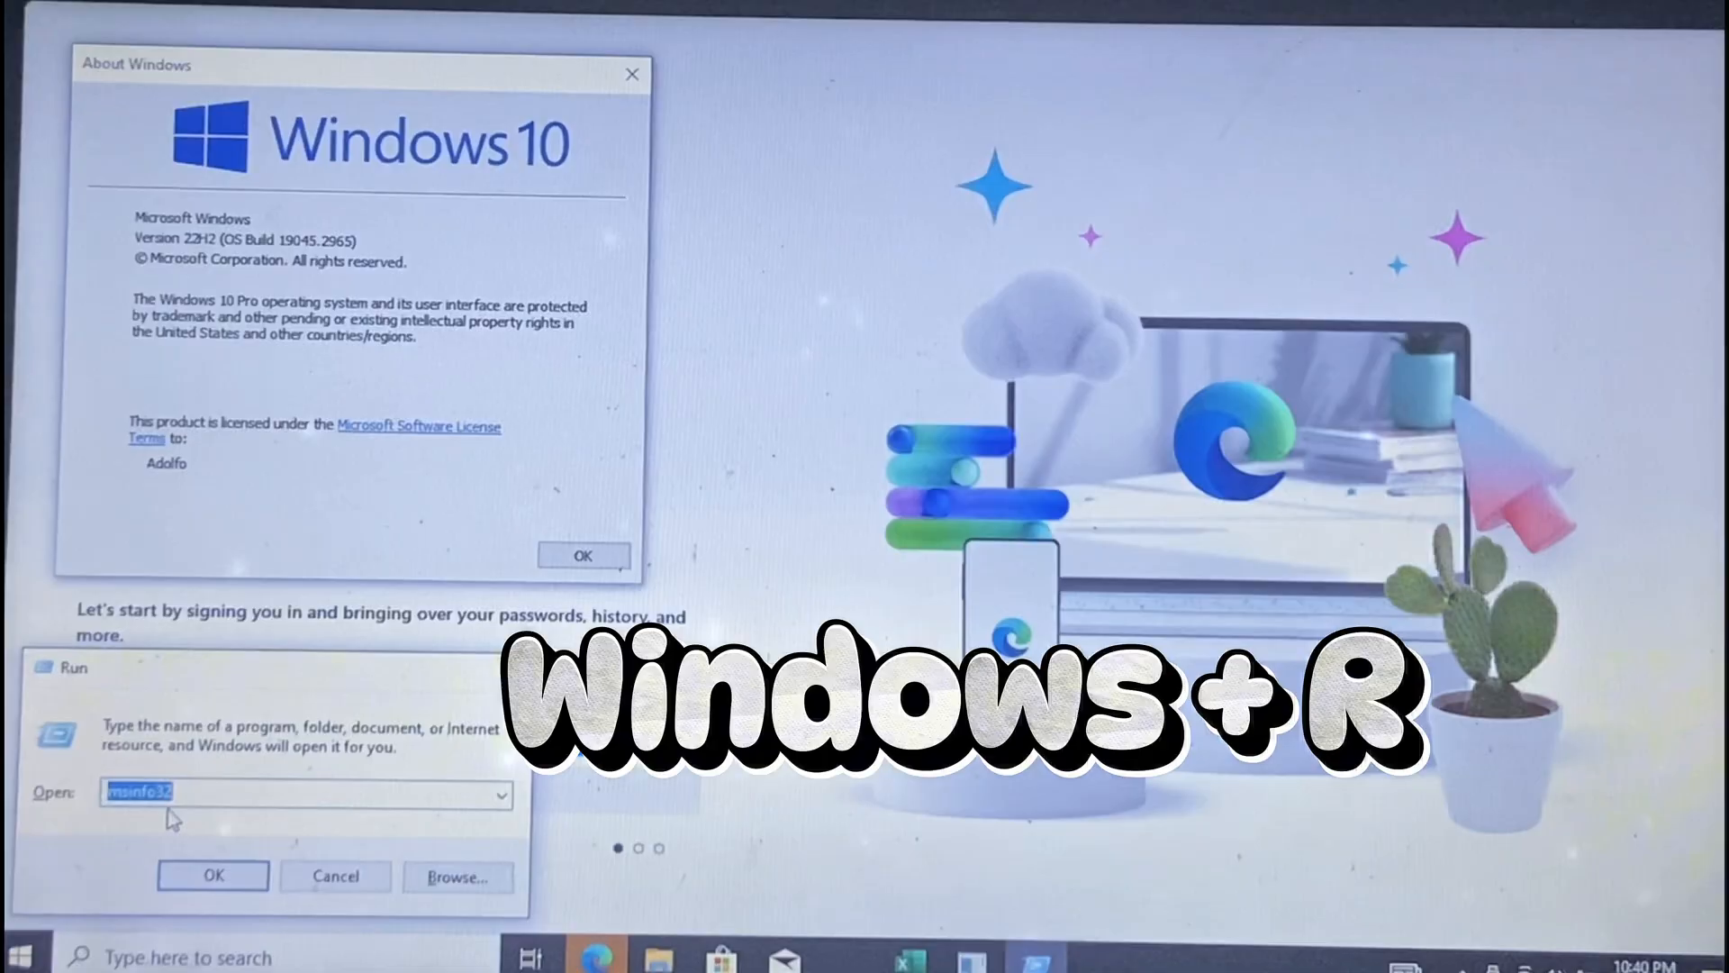
Run msinfo32 to view Windows 10 Pro version 10.0.19045 Build 19045, then close it.
left_click(213, 875)
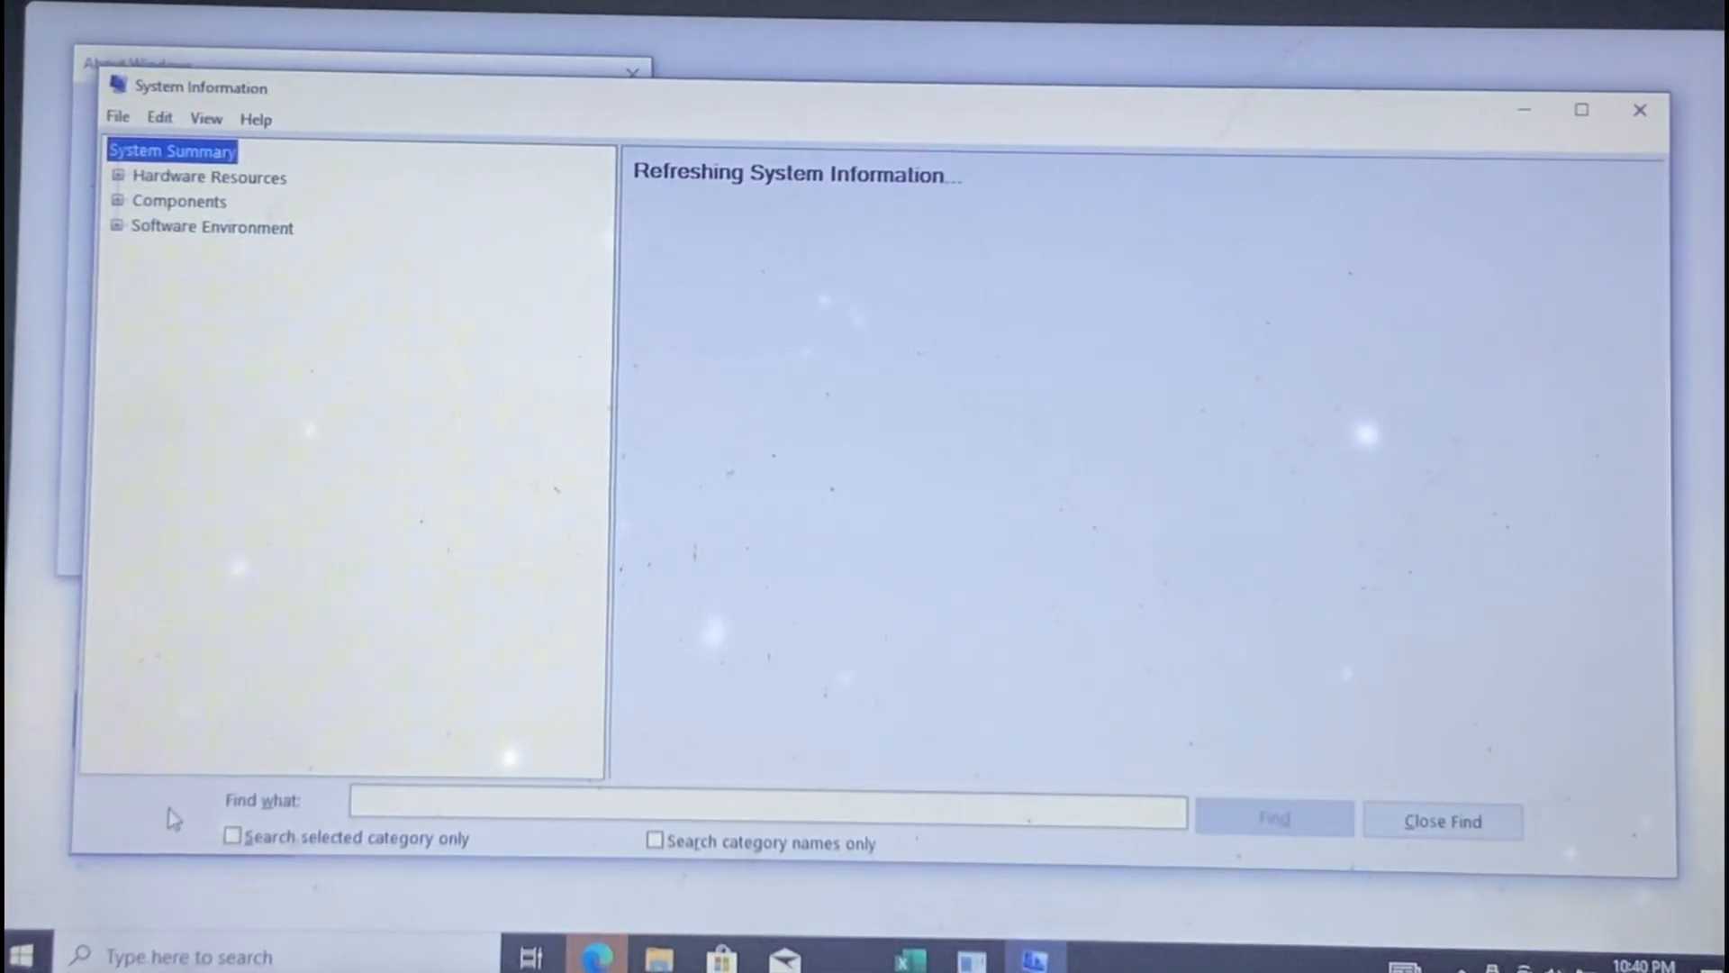
mouse_move(182, 805)
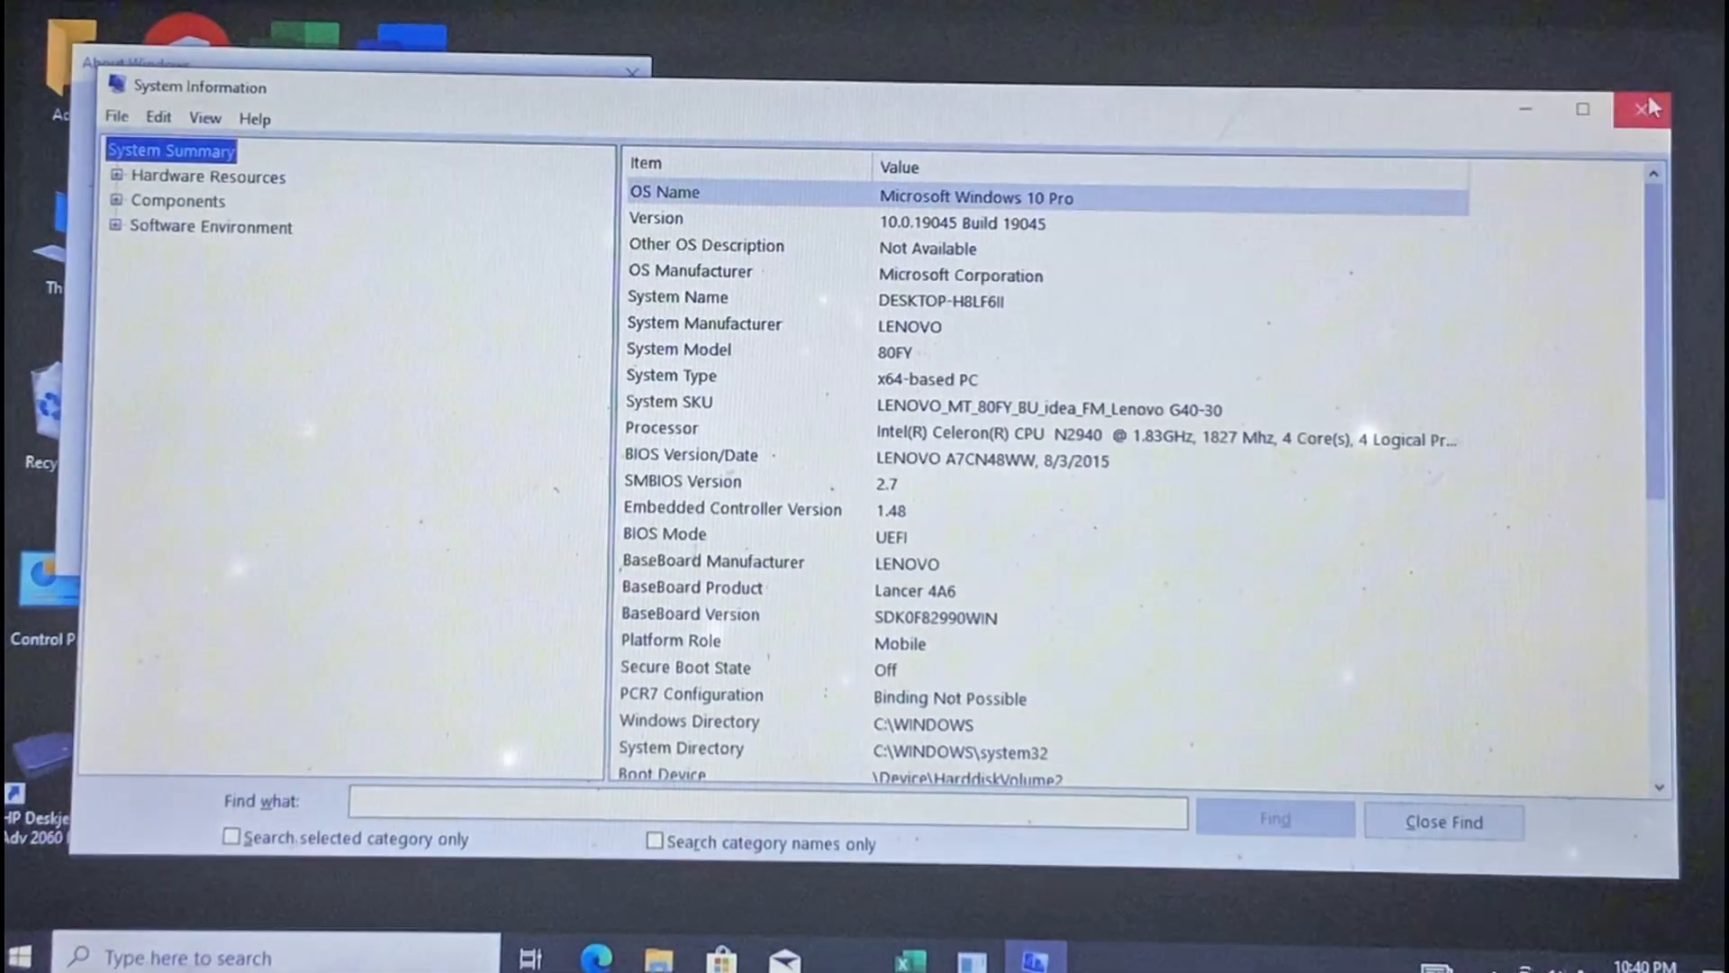
left_click(1643, 108)
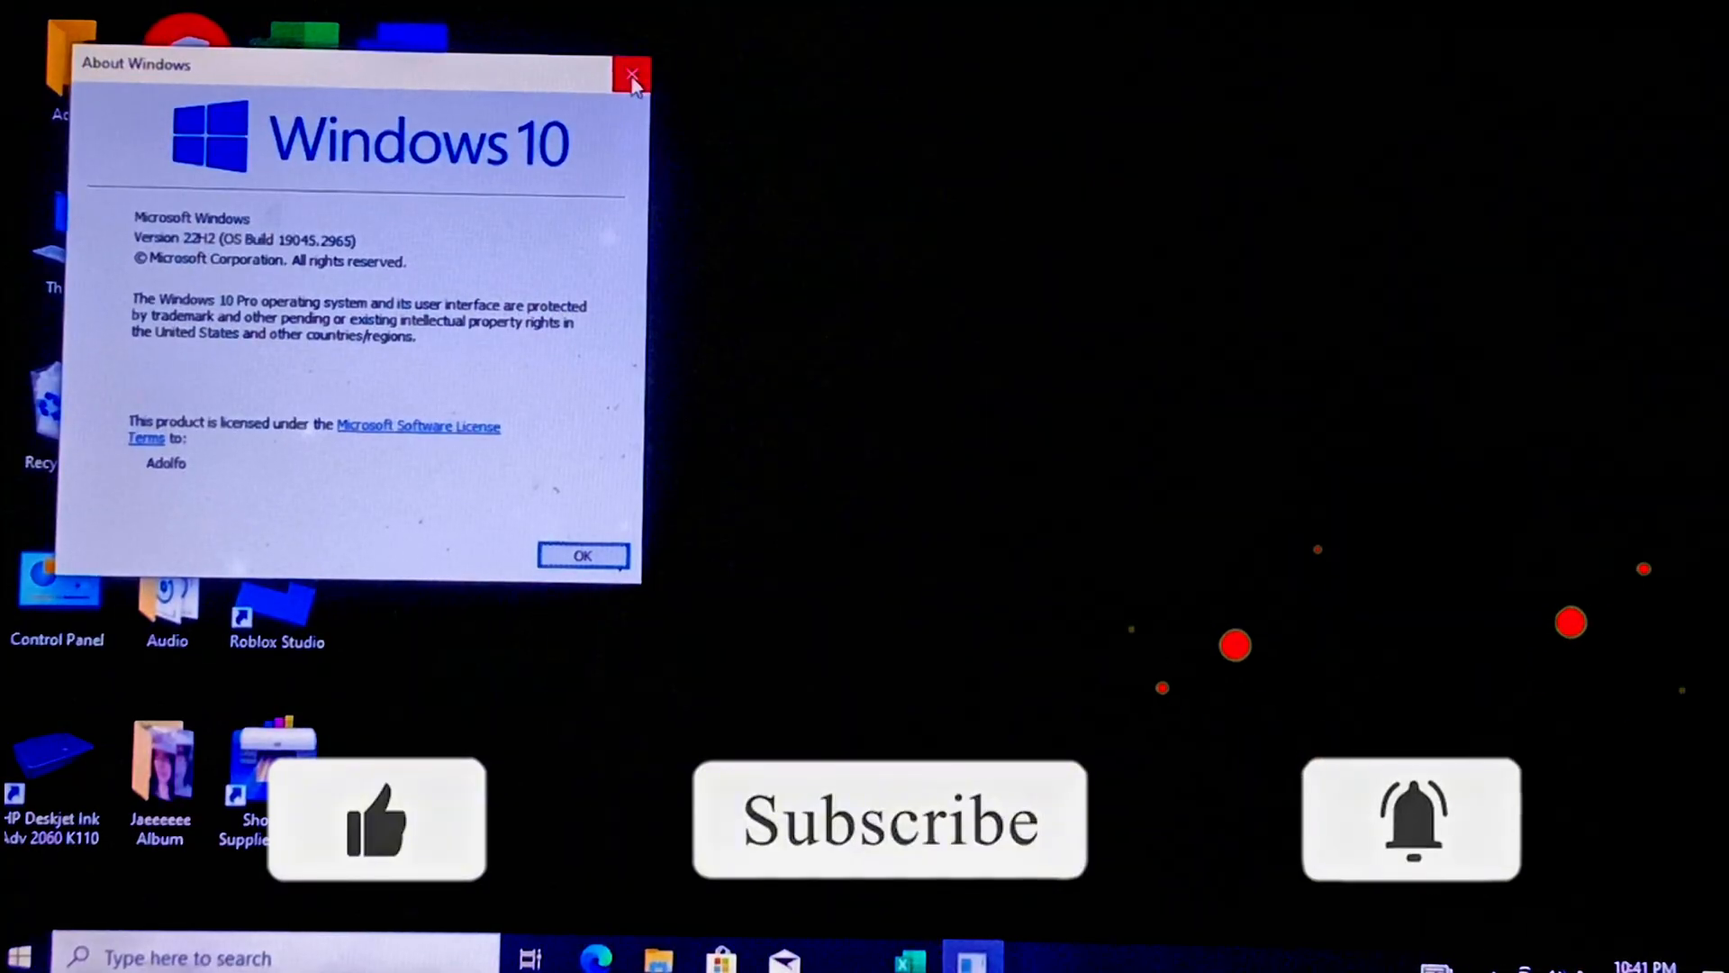
Close the About Windows version details, leaving the upgraded desktop clear.
left_click(633, 74)
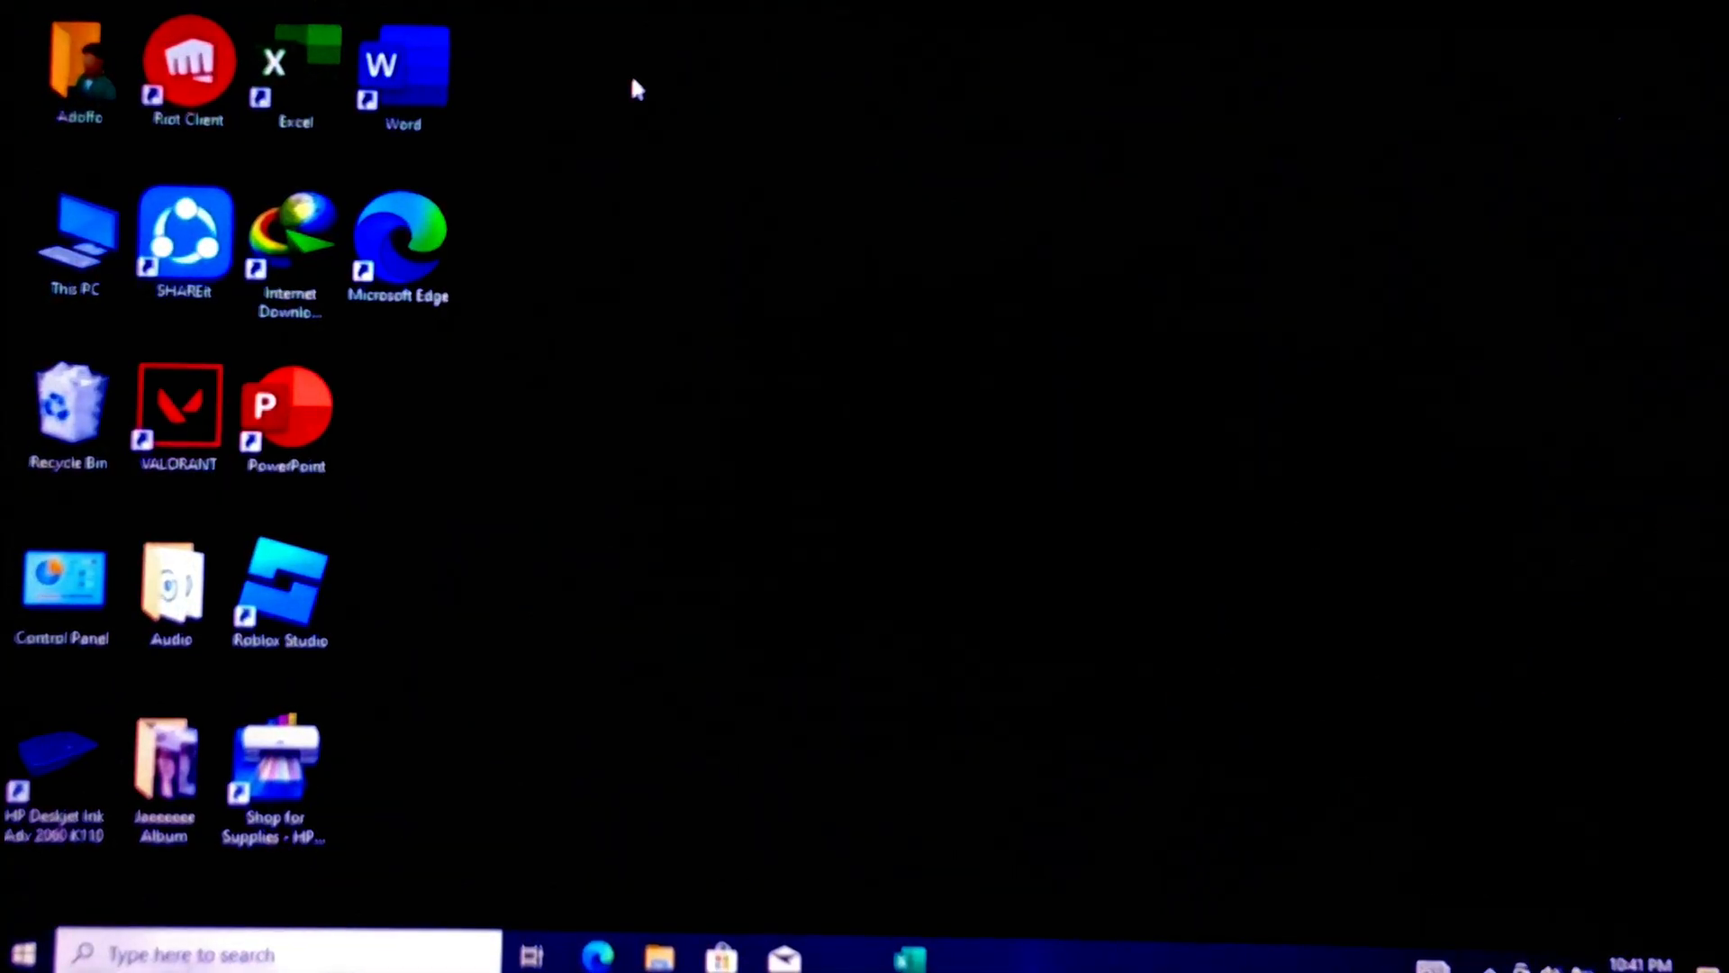